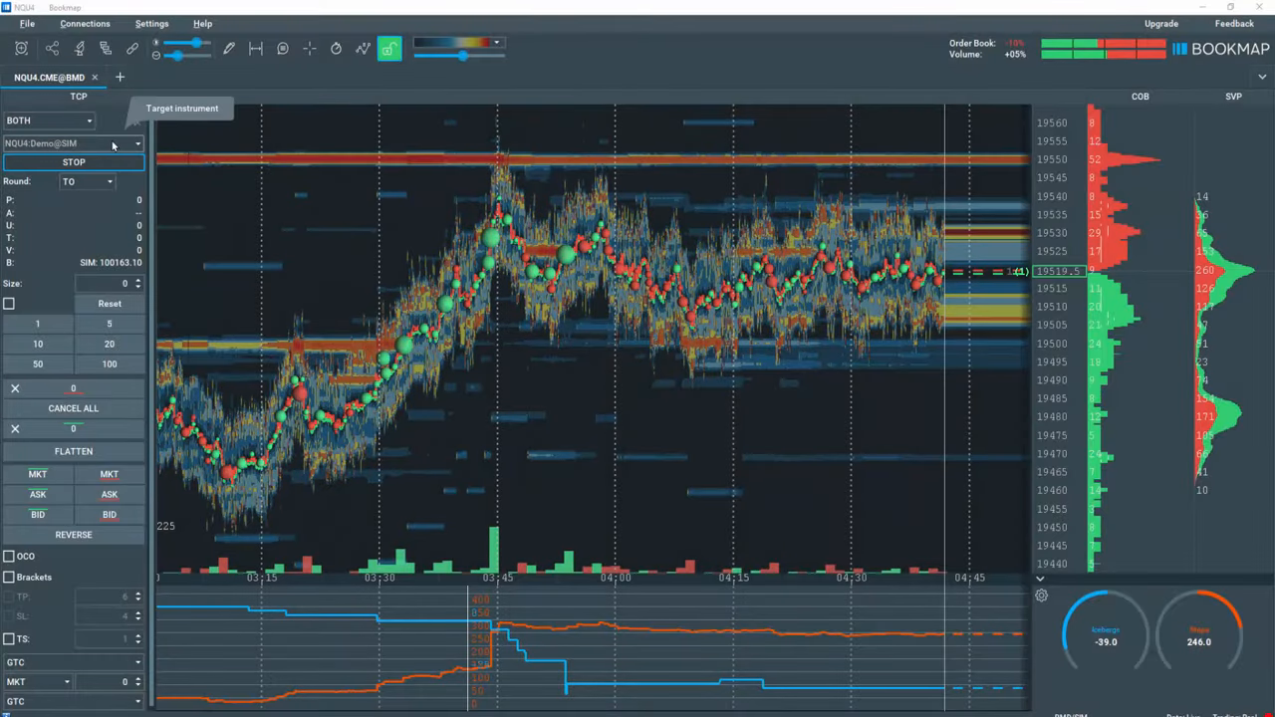
# Step: Select NQU4:Demo@SIM as the trading account for the NQU4 chart
pyautogui.click(70, 143)
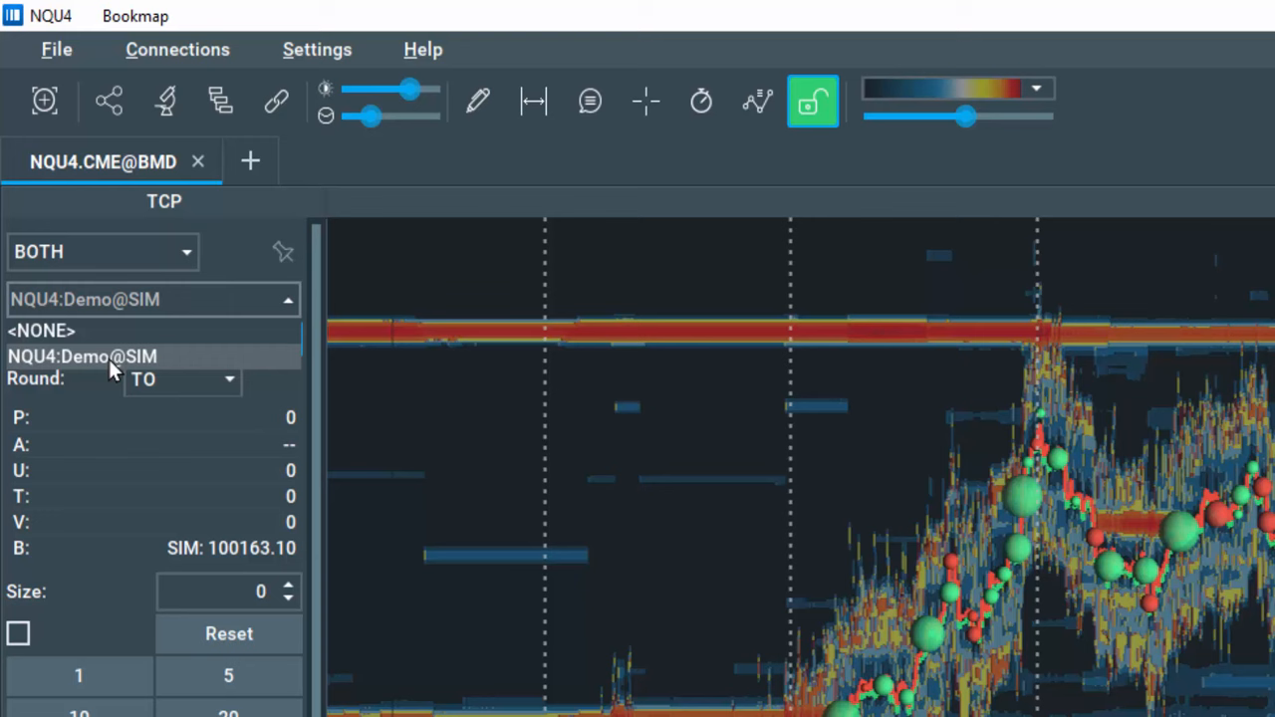
pyautogui.click(82, 356)
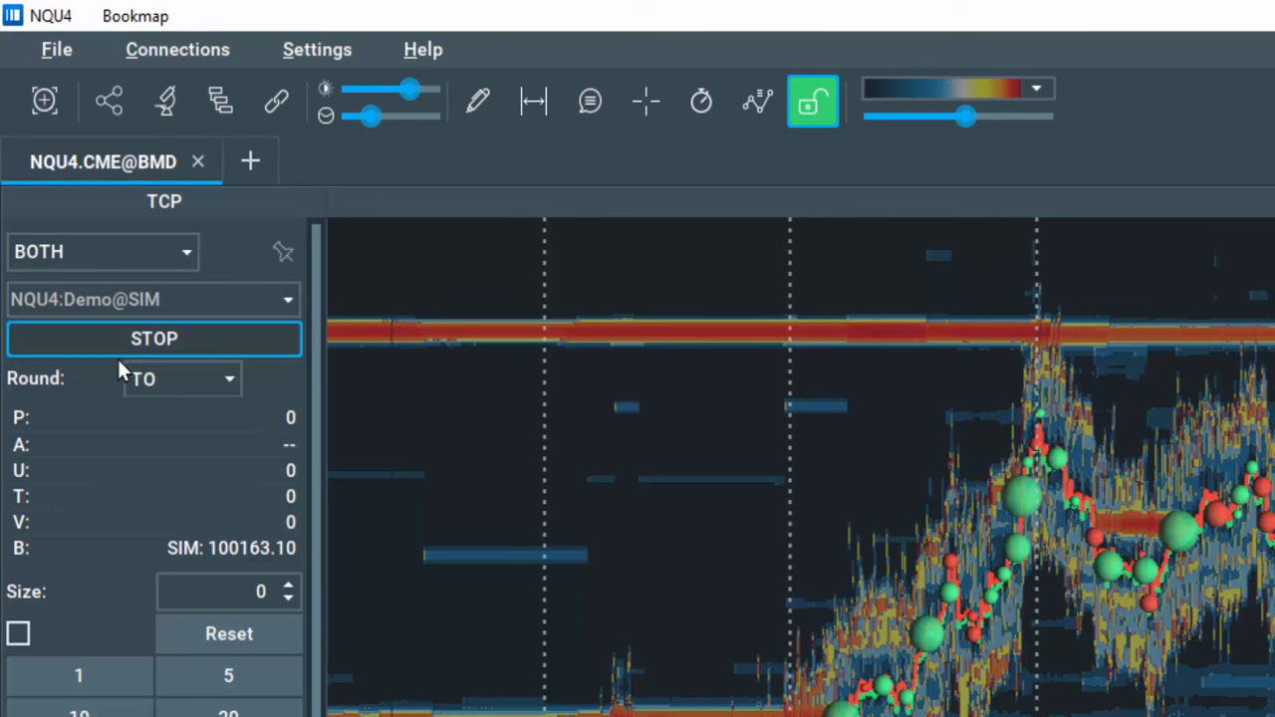
pyautogui.moveTo(219, 469)
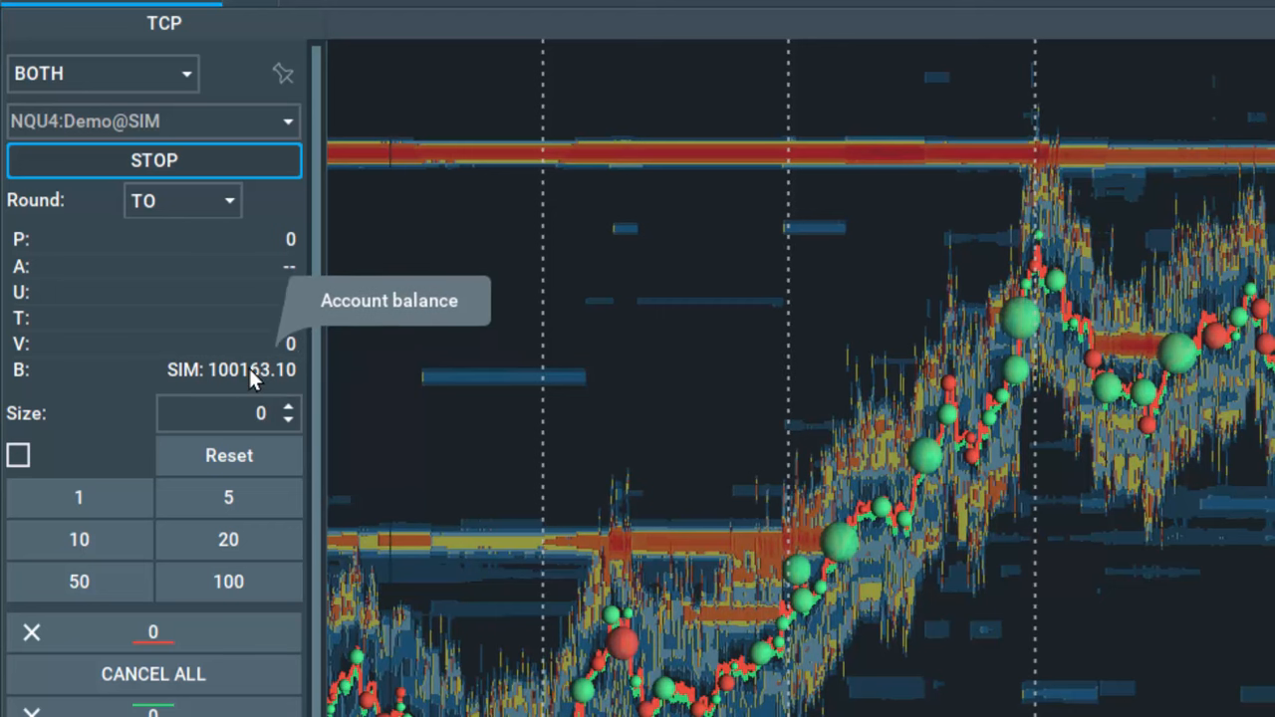
pyautogui.moveTo(974, 365)
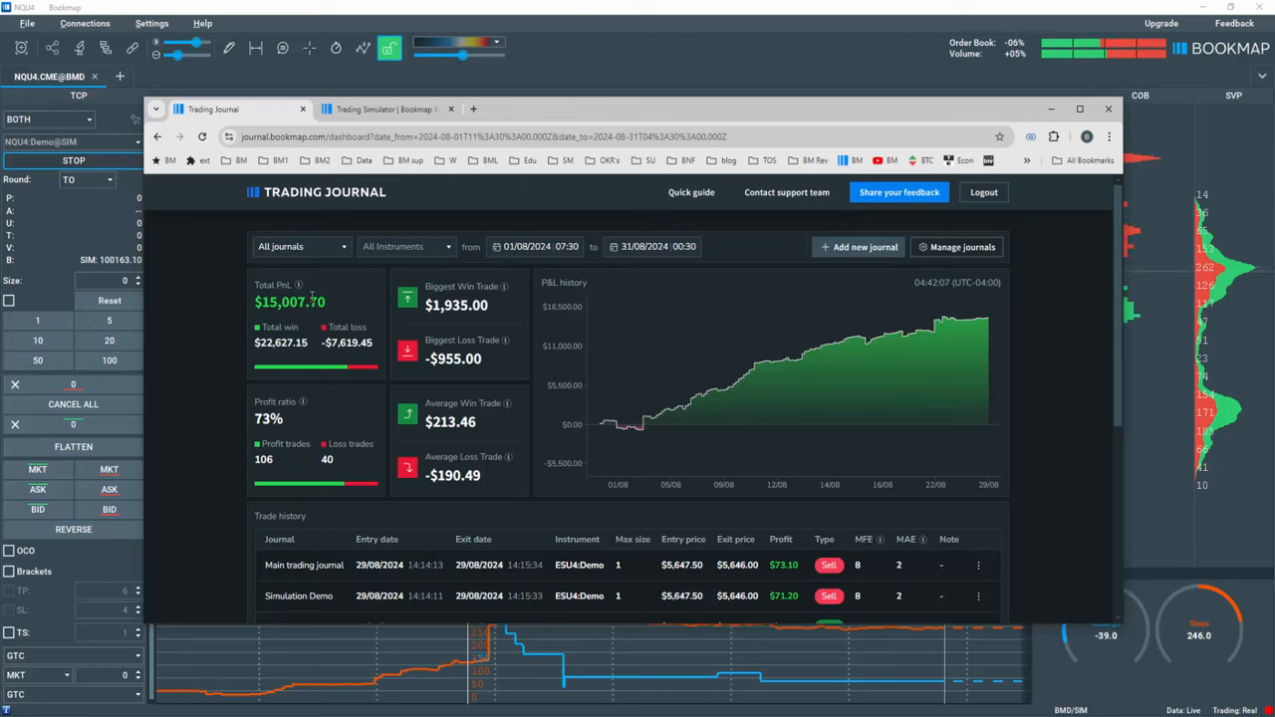
pyautogui.click(299, 246)
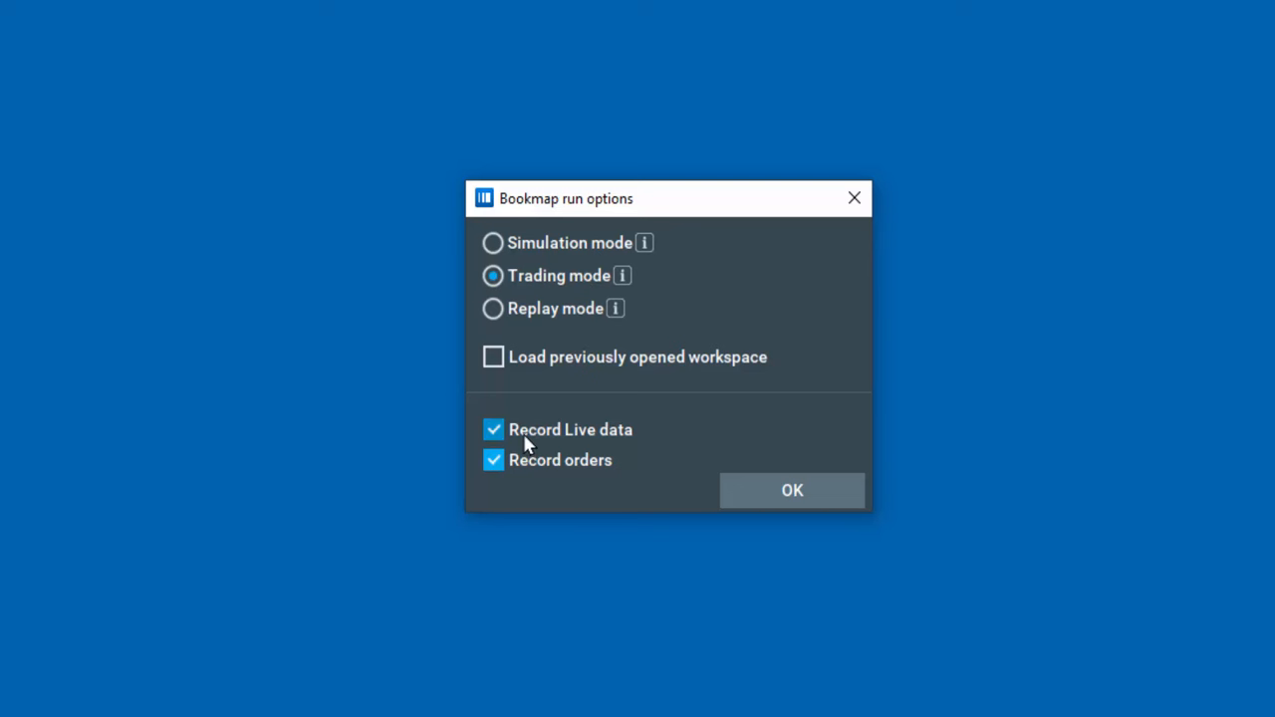
pyautogui.moveTo(569, 478)
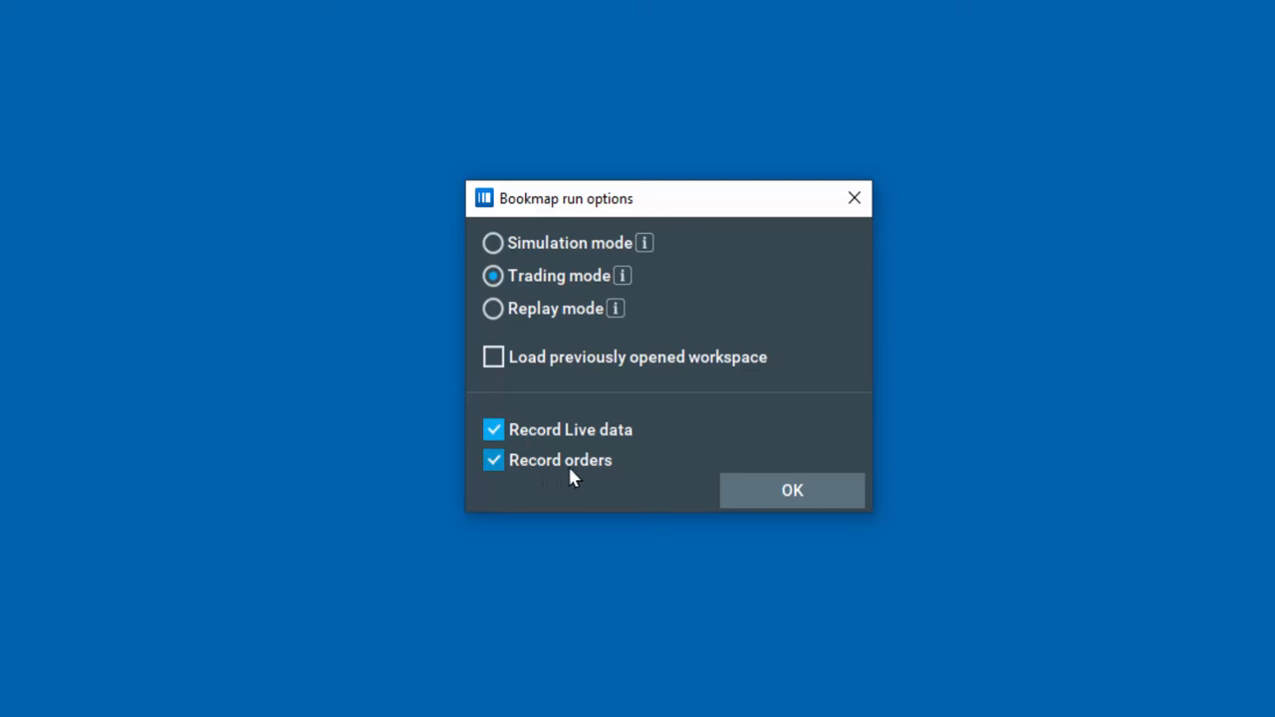
pyautogui.moveTo(595, 474)
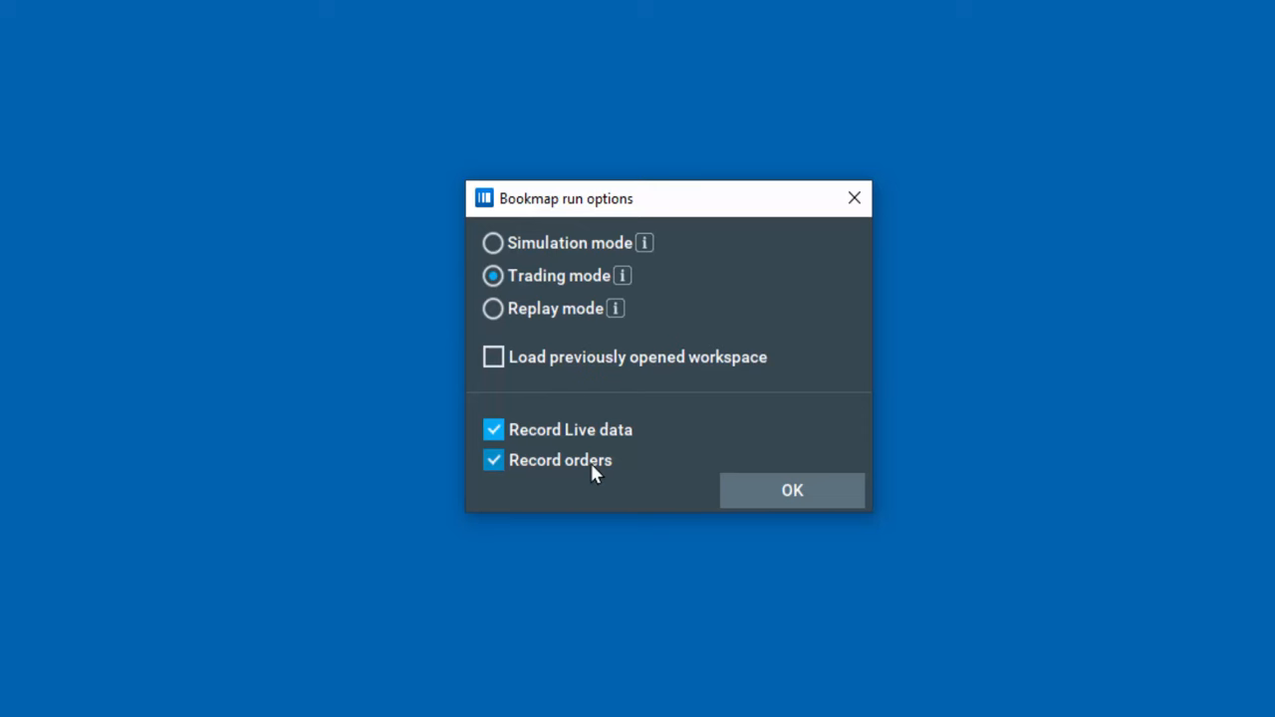
pyautogui.moveTo(626, 477)
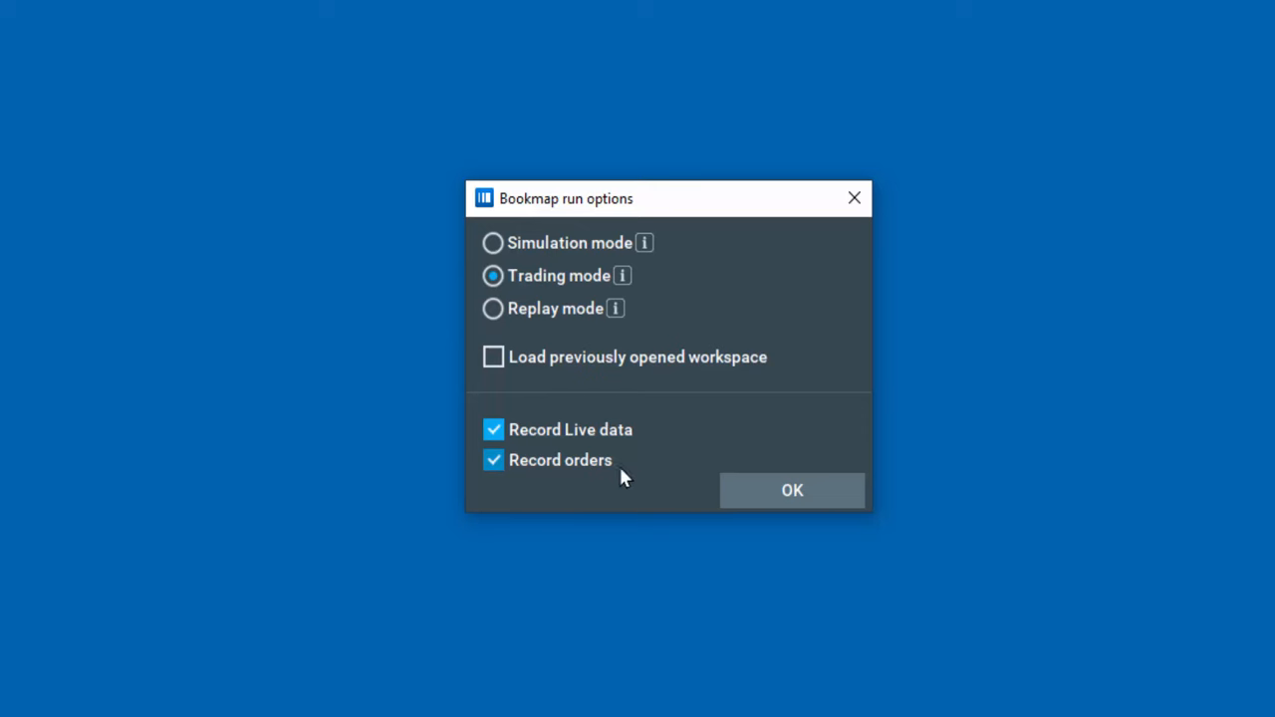
# Step: Launch Bookmap in Trading mode with live data and order recording kept on
pyautogui.click(792, 490)
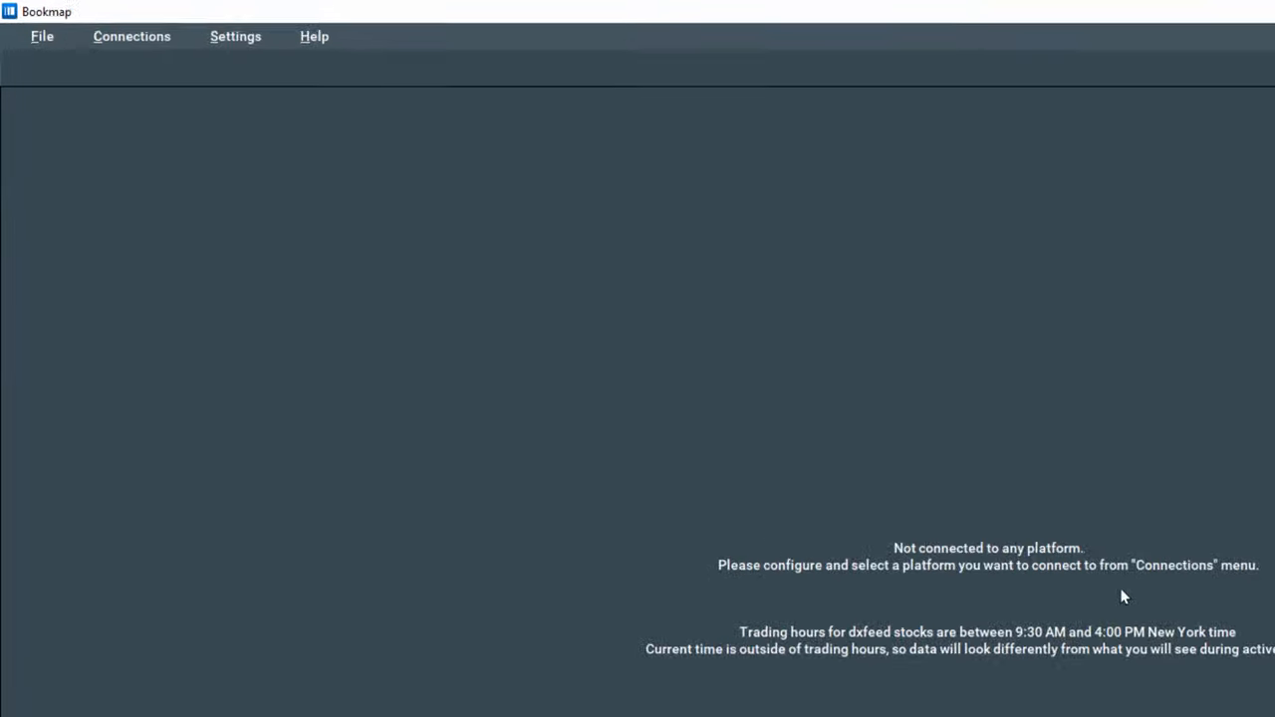
# Step: Open Connections > Configure to view the dxFeed and Rithmic connections
pyautogui.click(131, 36)
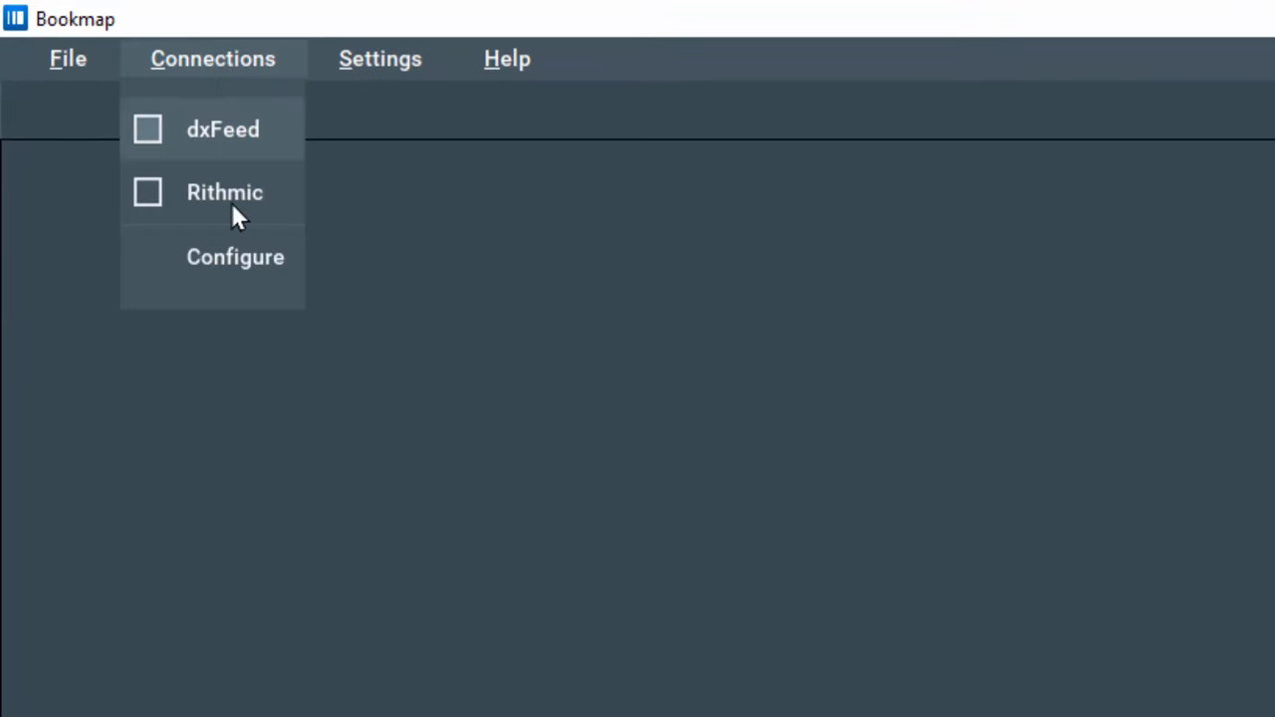
pyautogui.click(235, 257)
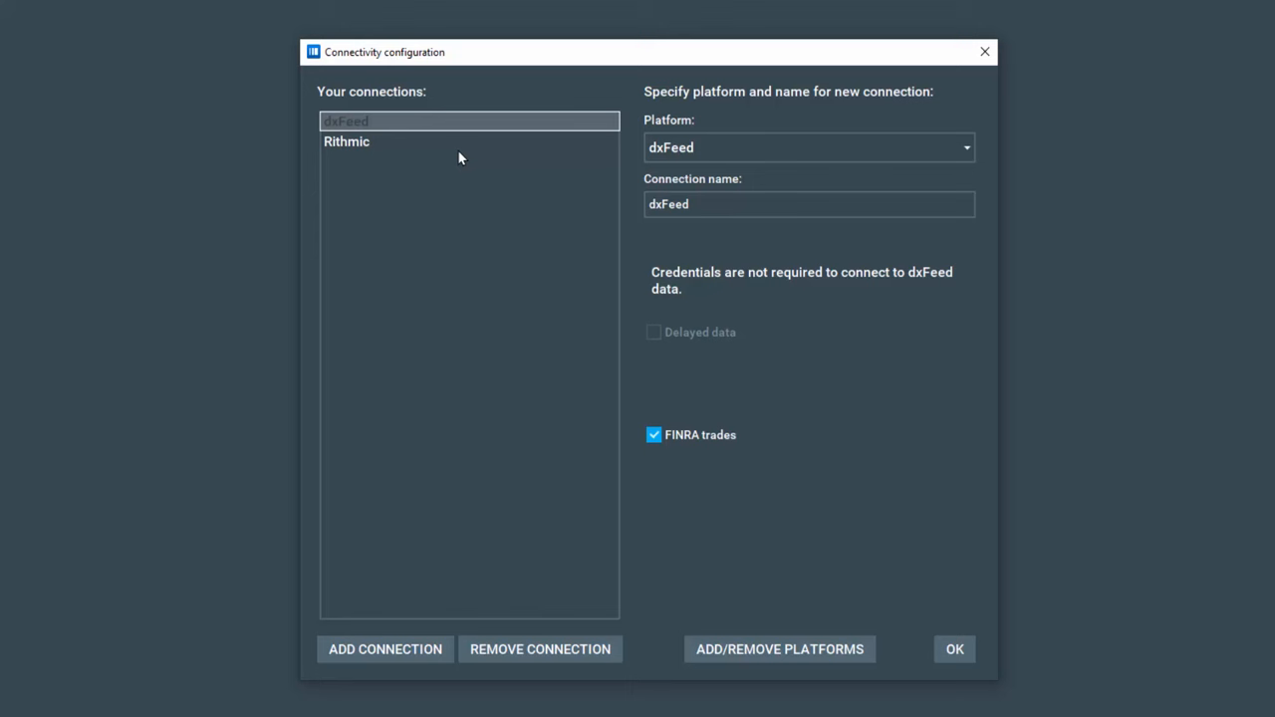
pyautogui.moveTo(786, 647)
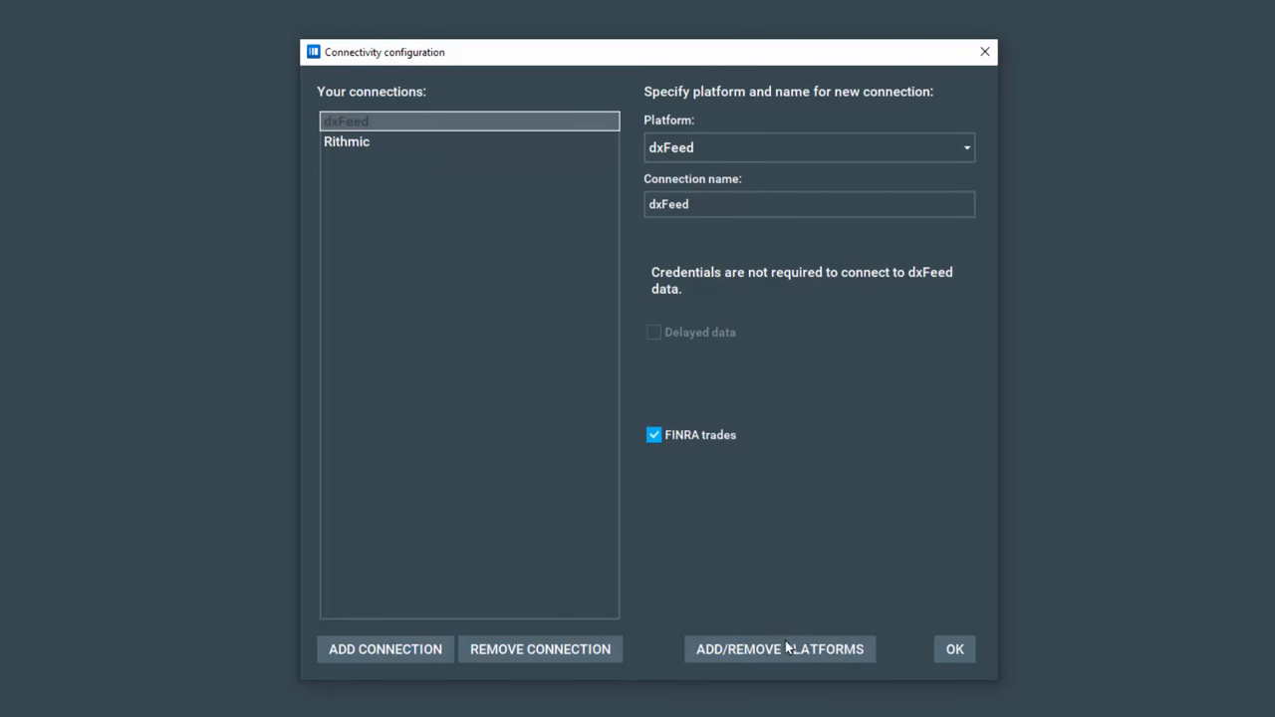
# Step: Install the BookmapData platform from the plugins manager and close the manager
pyautogui.click(779, 648)
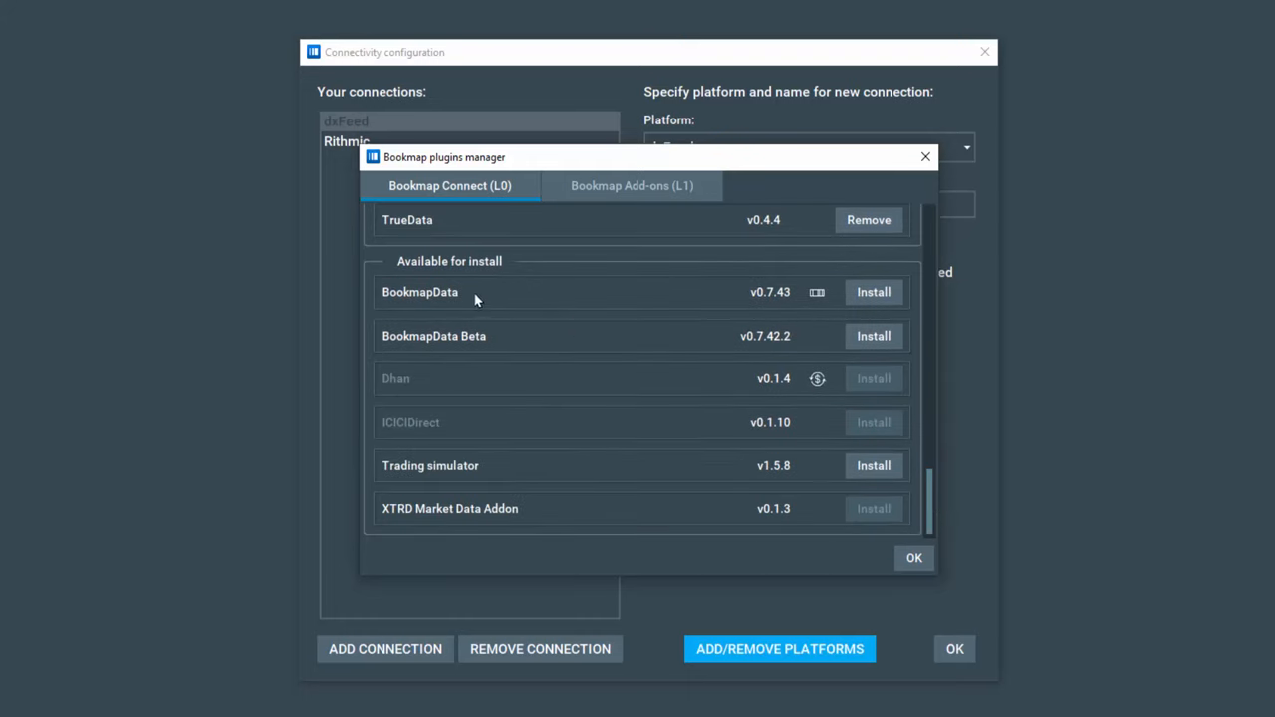
pyautogui.moveTo(451, 296)
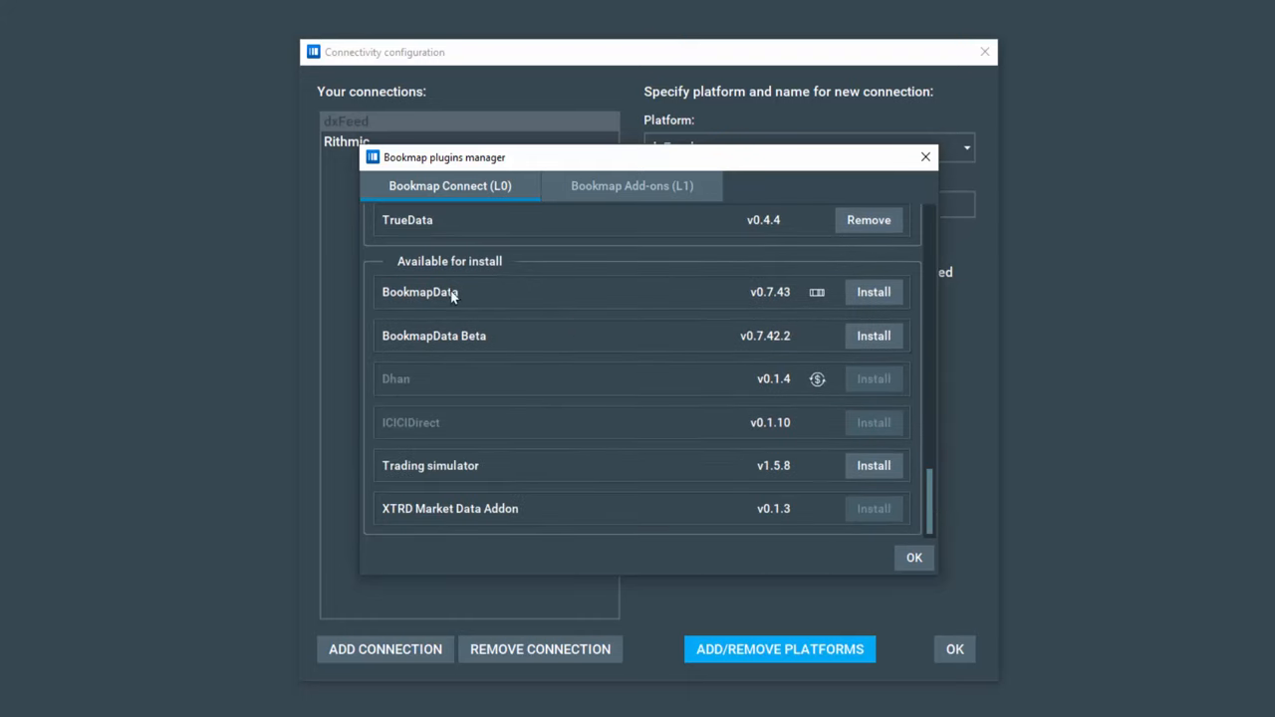
pyautogui.click(873, 291)
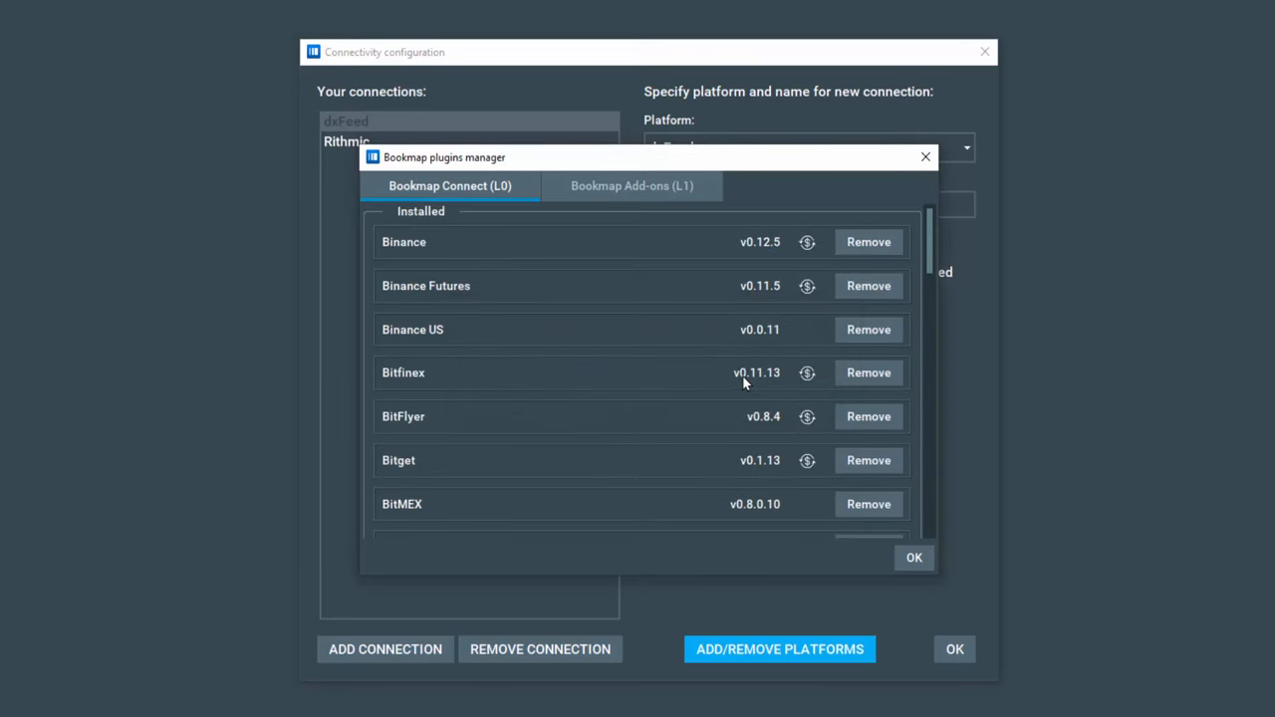
pyautogui.scroll(-3)
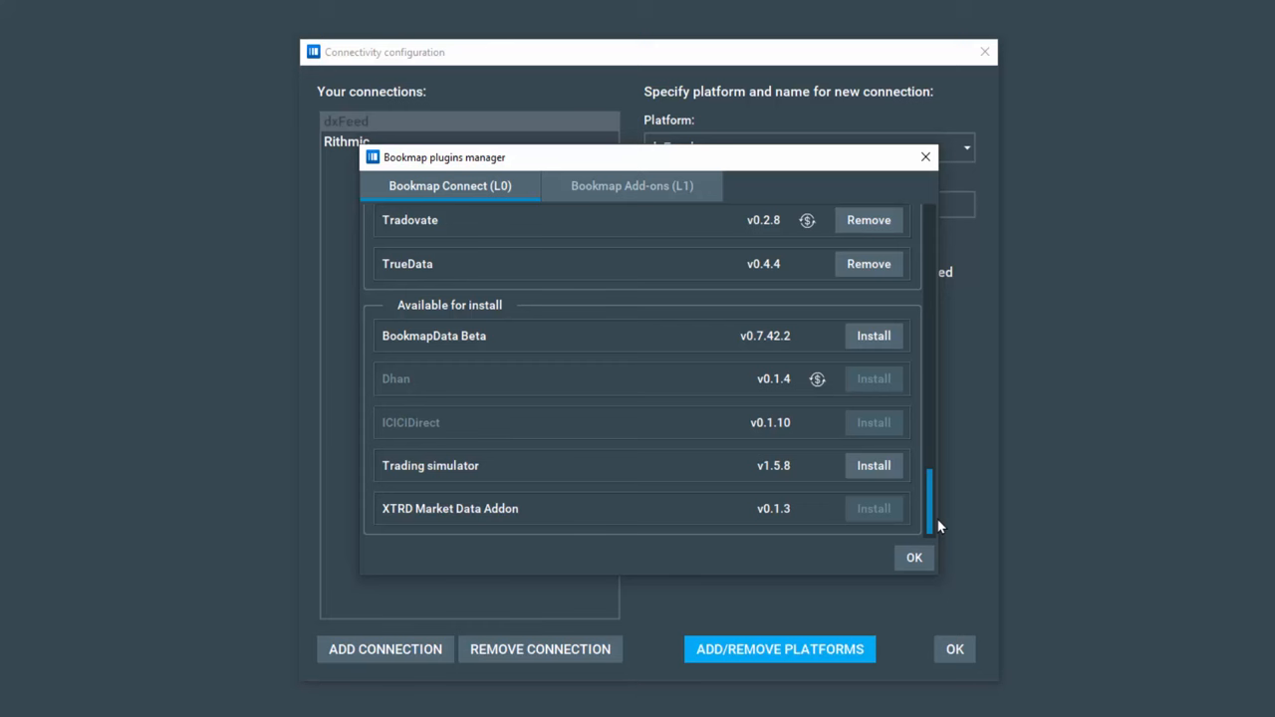
pyautogui.click(873, 465)
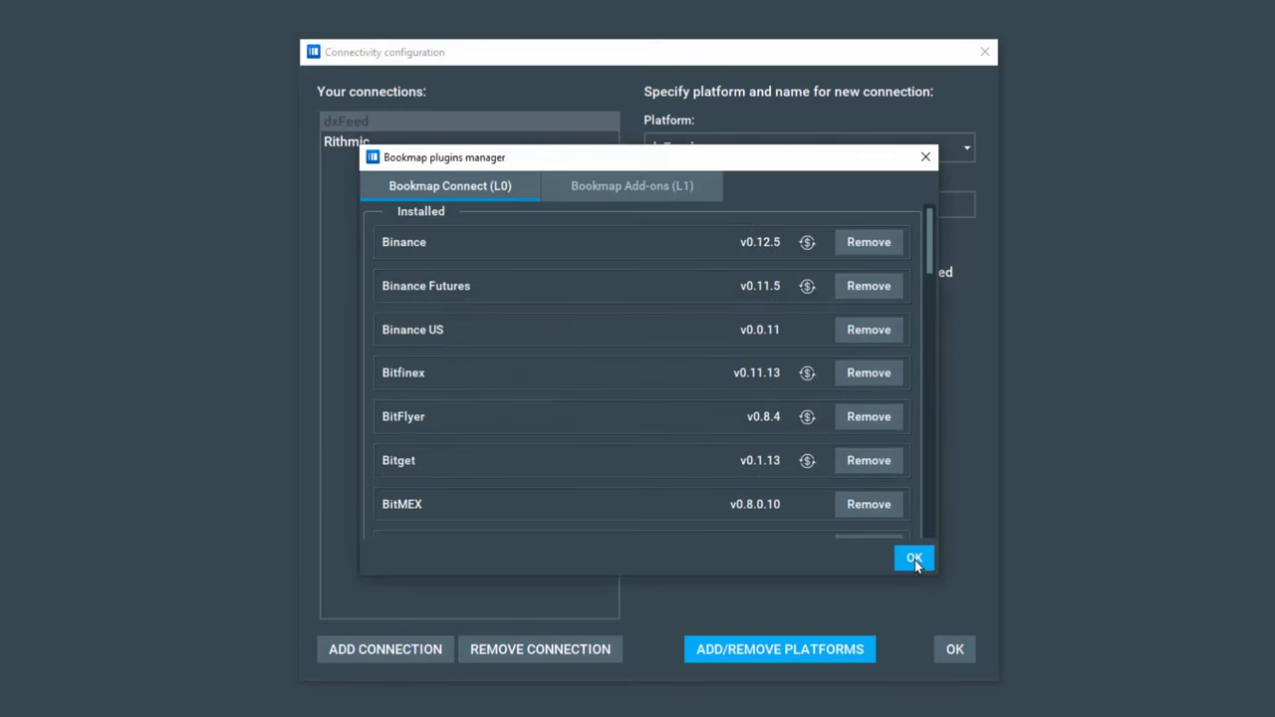
pyautogui.click(913, 557)
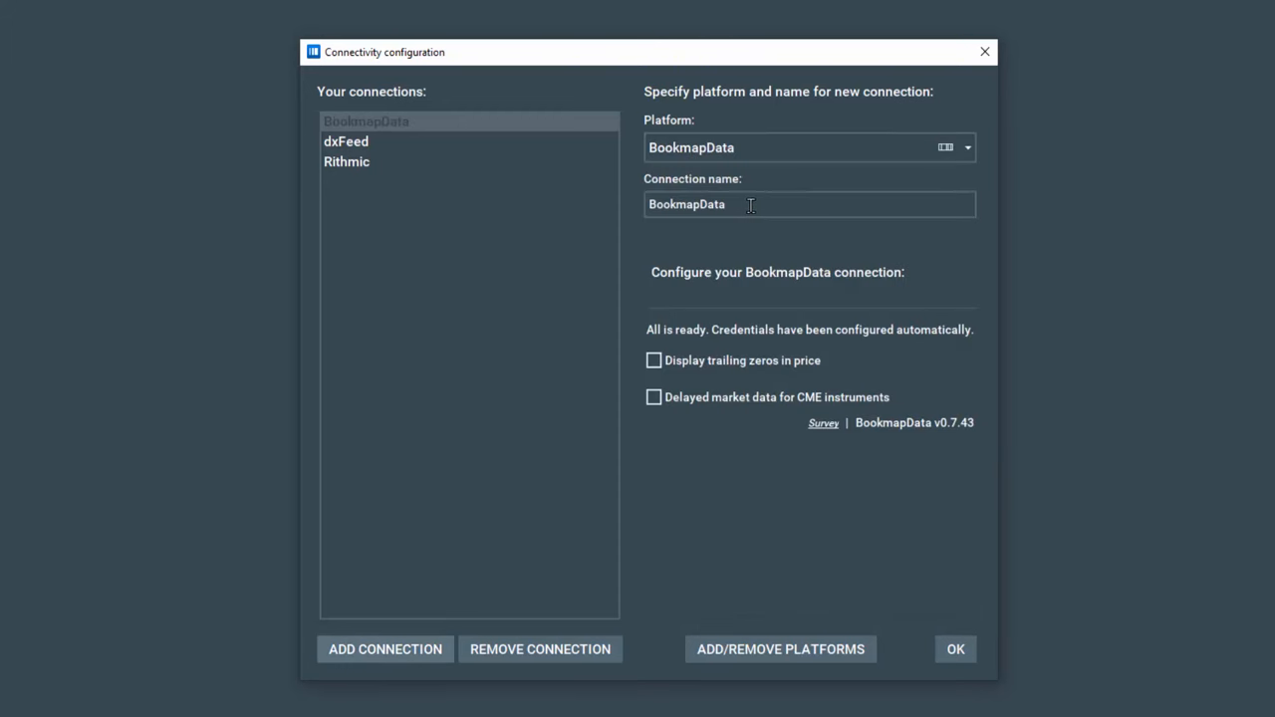
# Step: Add another connection alongside the automatically configured BookmapData one
pyautogui.click(384, 648)
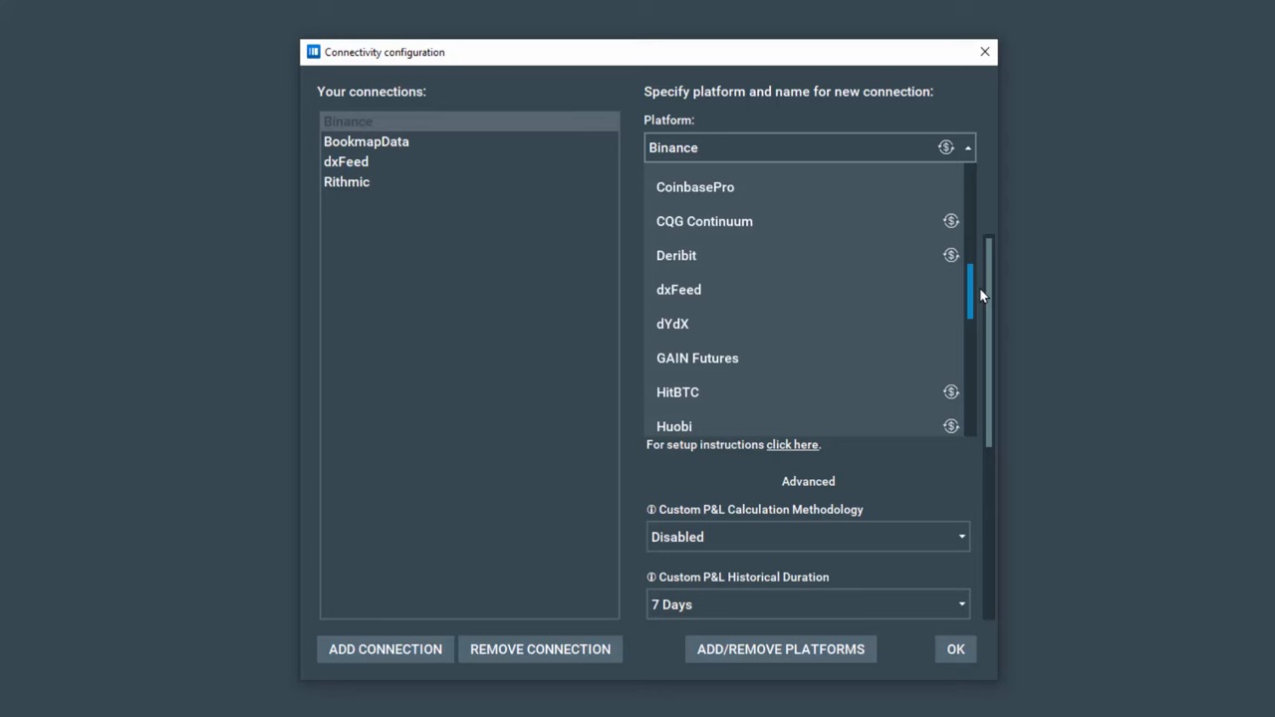
# Step: Create a Trading simulator connection on the Demo account and save the configuration
pyautogui.scroll(-3)
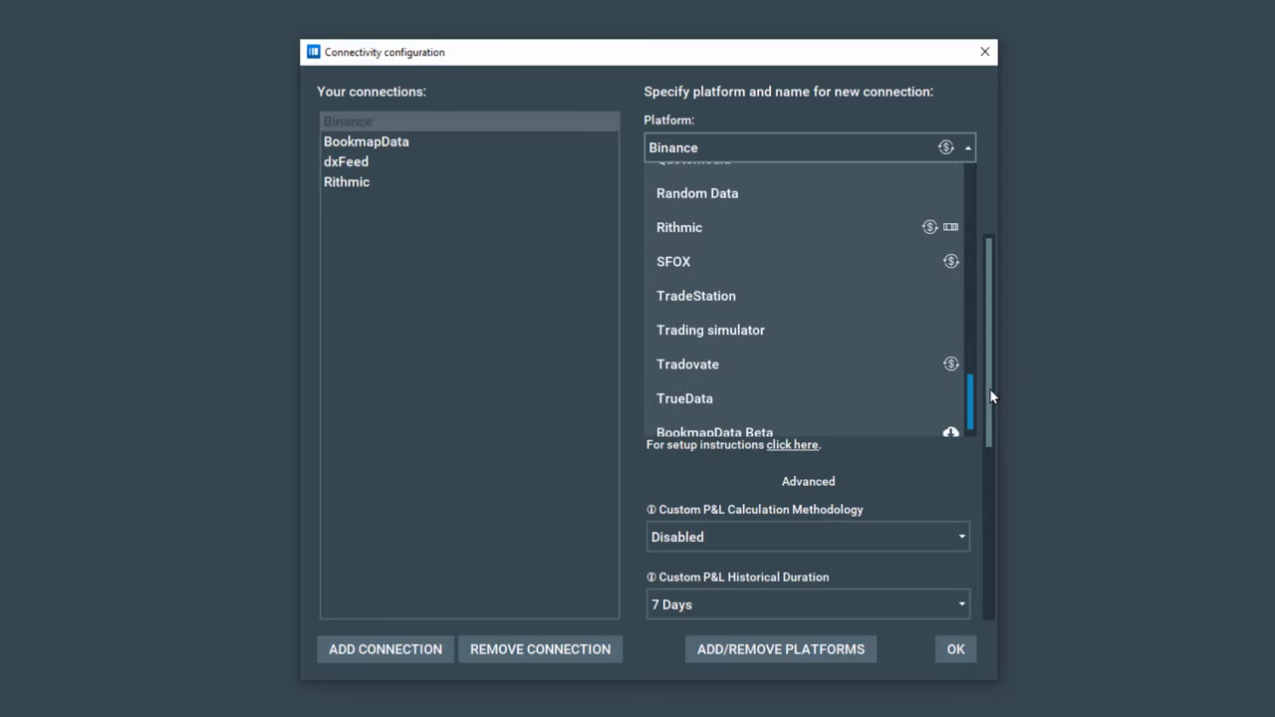
pyautogui.click(710, 330)
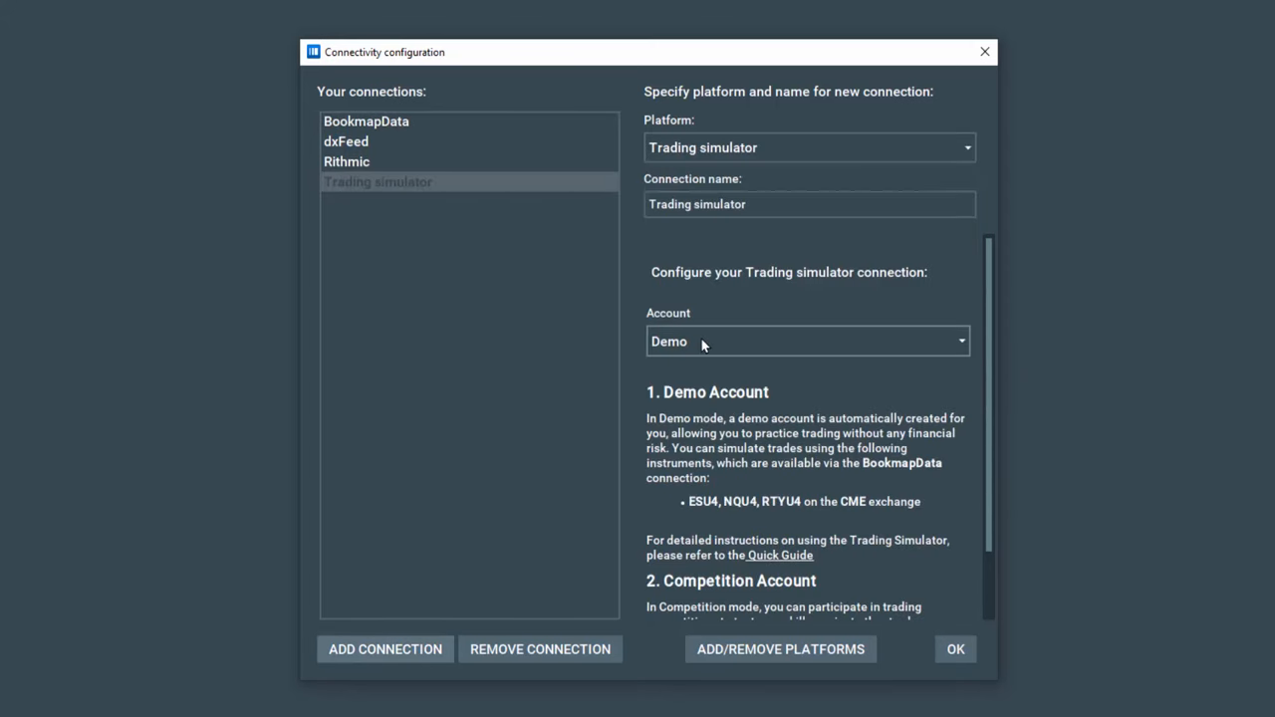
pyautogui.click(807, 341)
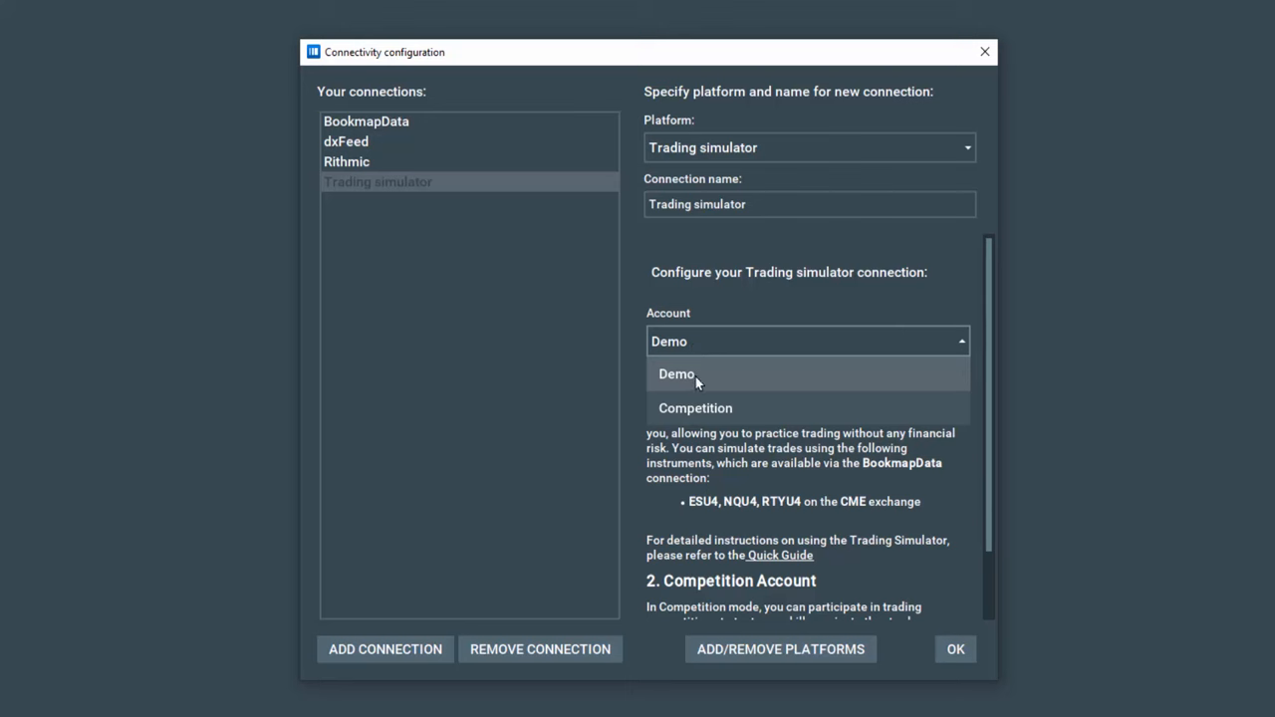
pyautogui.click(676, 373)
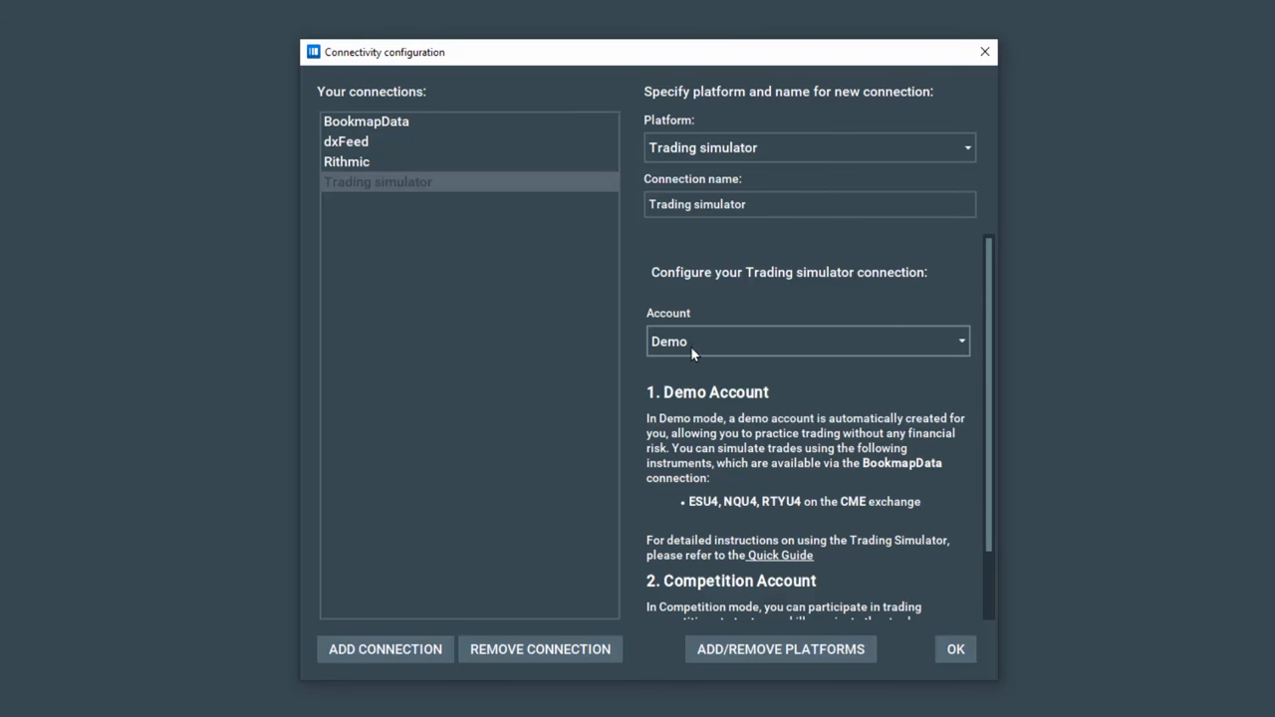
pyautogui.scroll(-3)
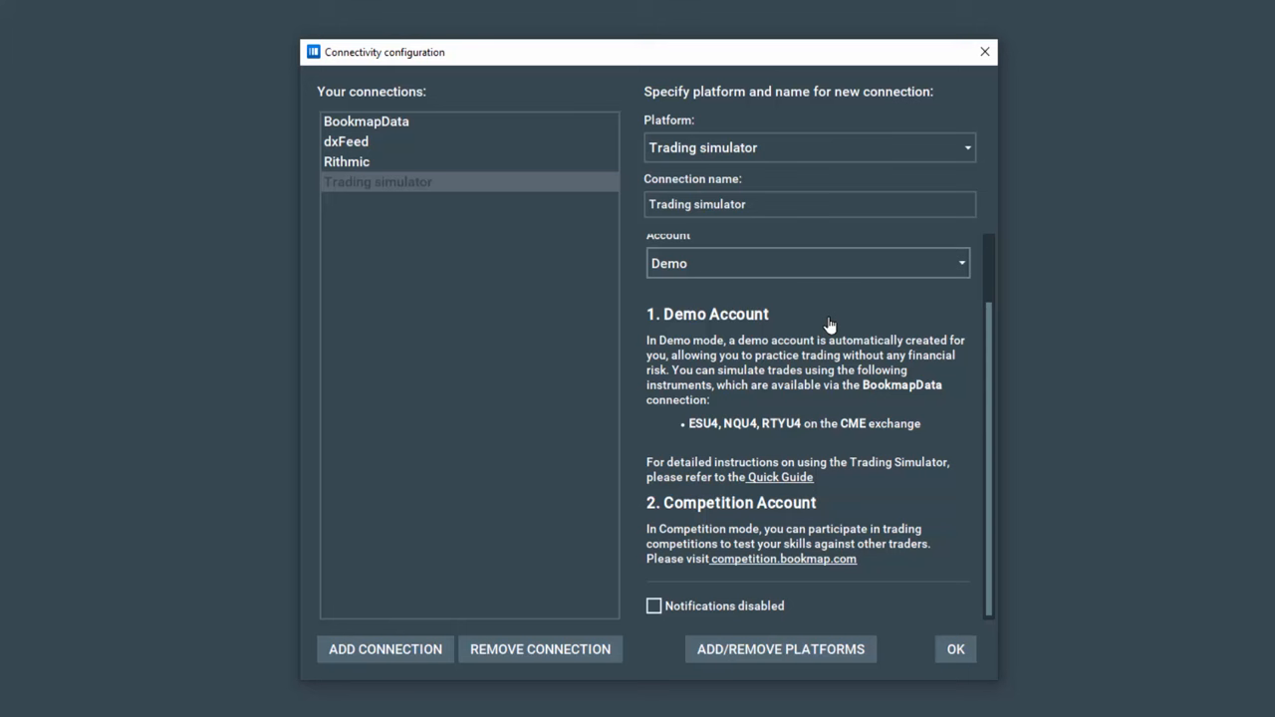
pyautogui.moveTo(708, 523)
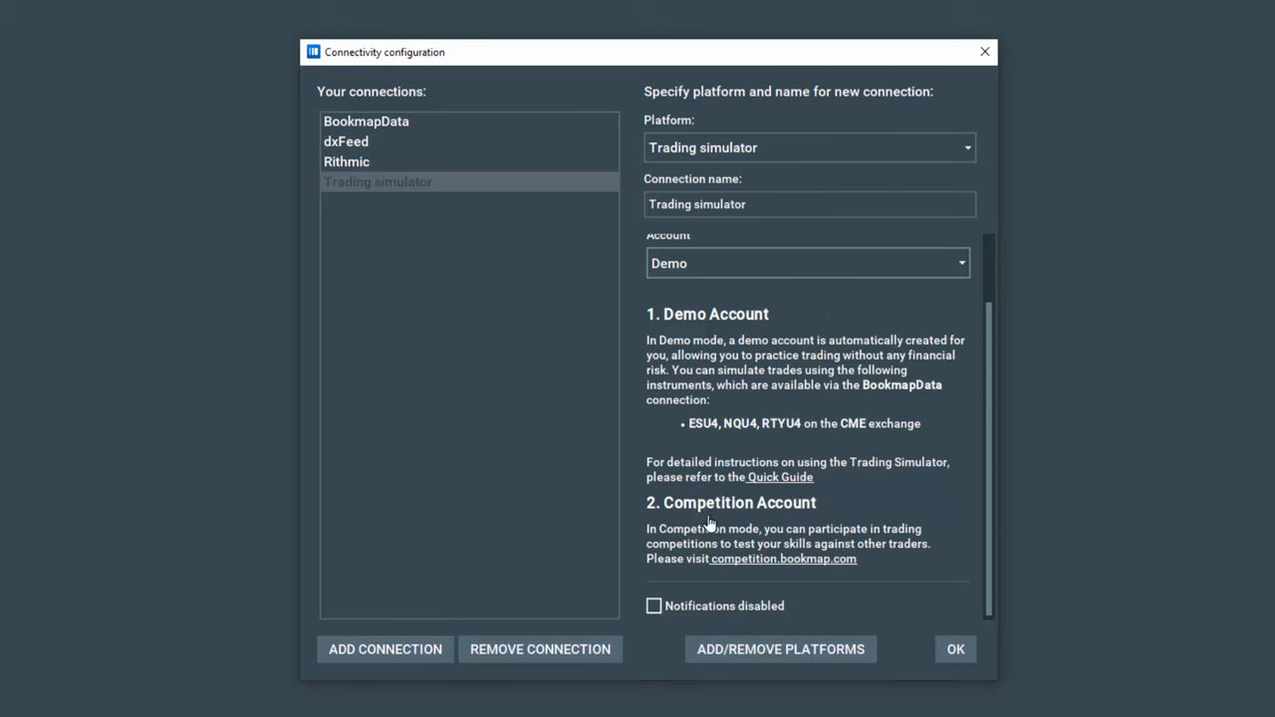
pyautogui.moveTo(866, 514)
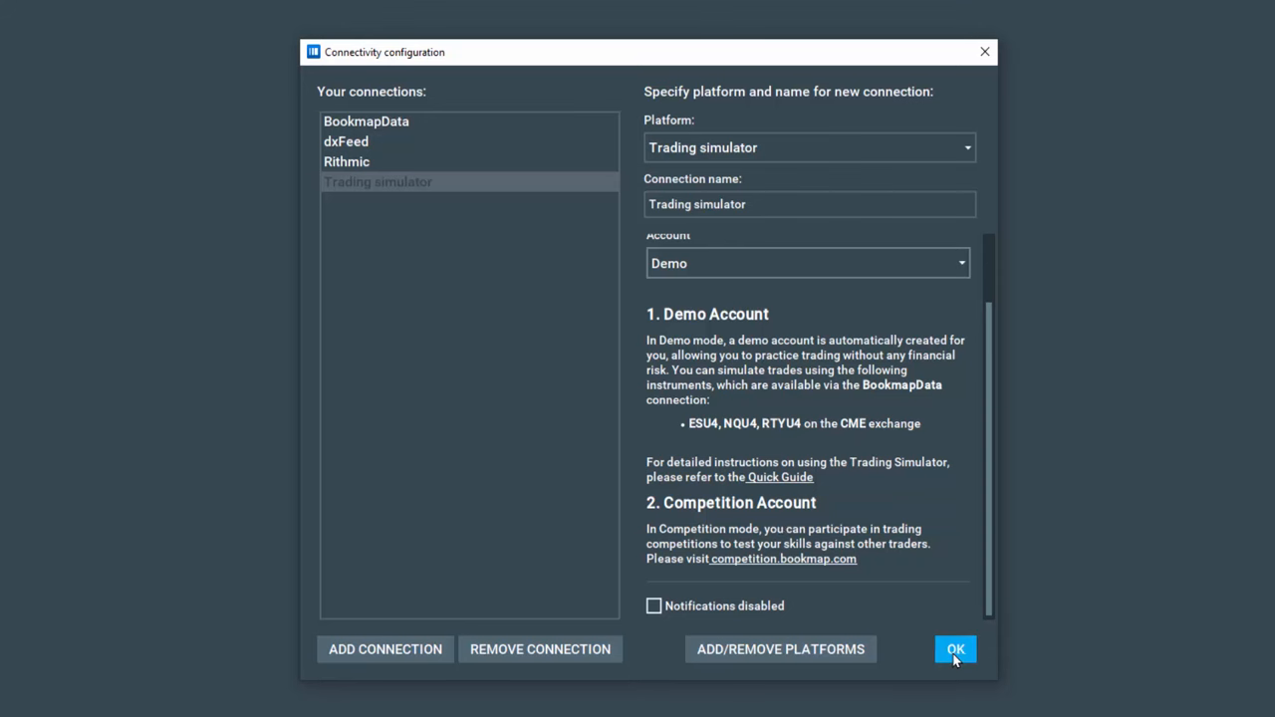
pyautogui.click(954, 648)
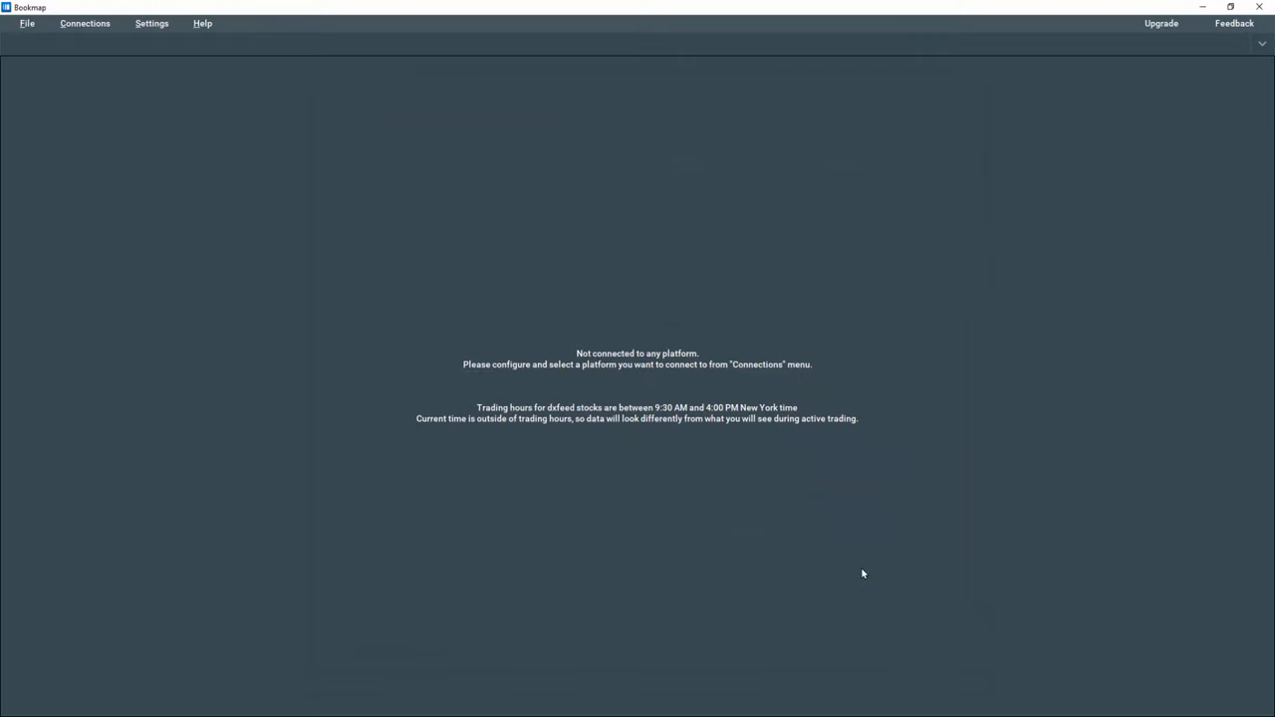
# Step: Review the available data connections and begin subscribing to a new instrument
pyautogui.click(84, 23)
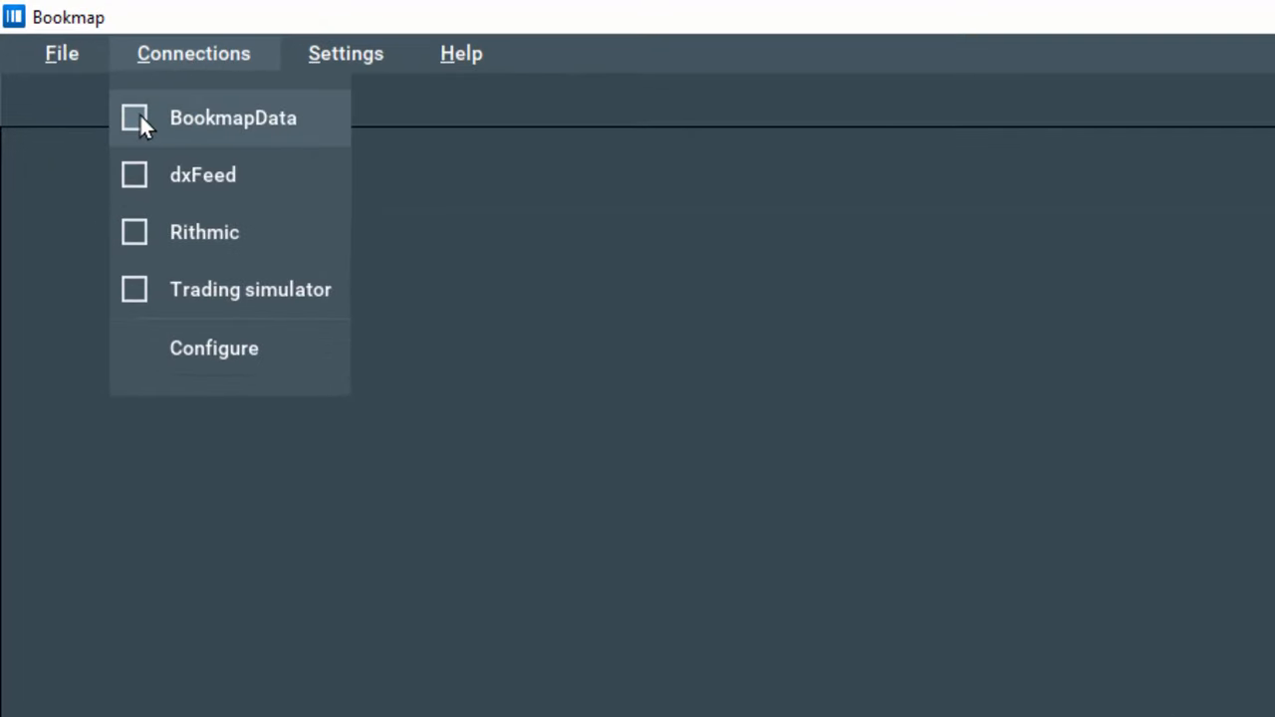
pyautogui.click(193, 52)
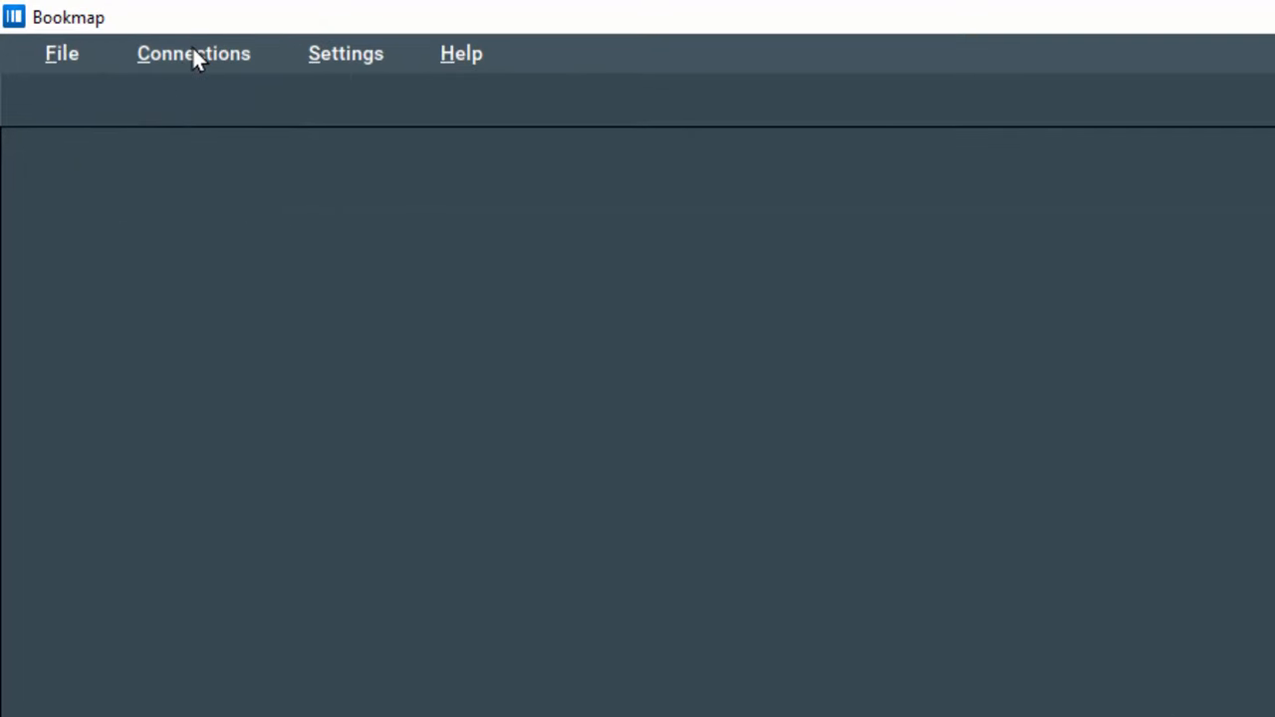
pyautogui.click(193, 52)
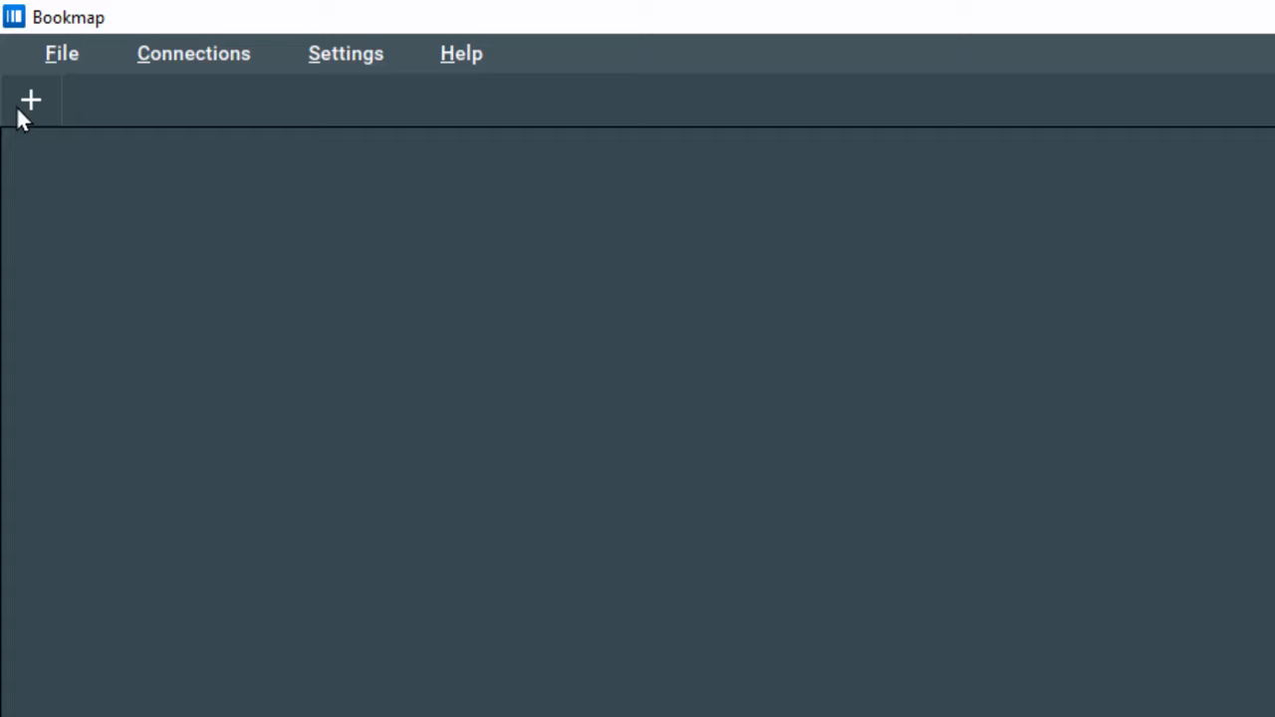
pyautogui.click(29, 99)
pyautogui.write('NQU4')
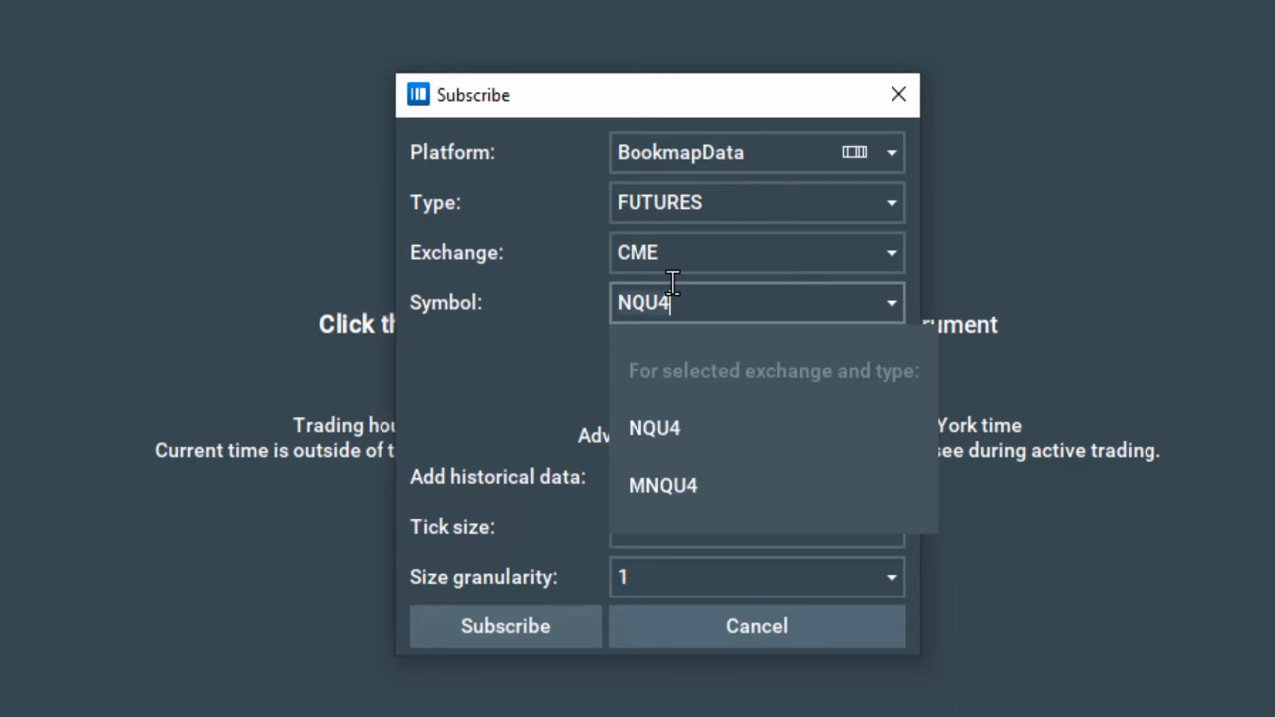
# Step: Search 'esu4', pick ESU4 and subscribe to open its chart
pyautogui.write('esu4')
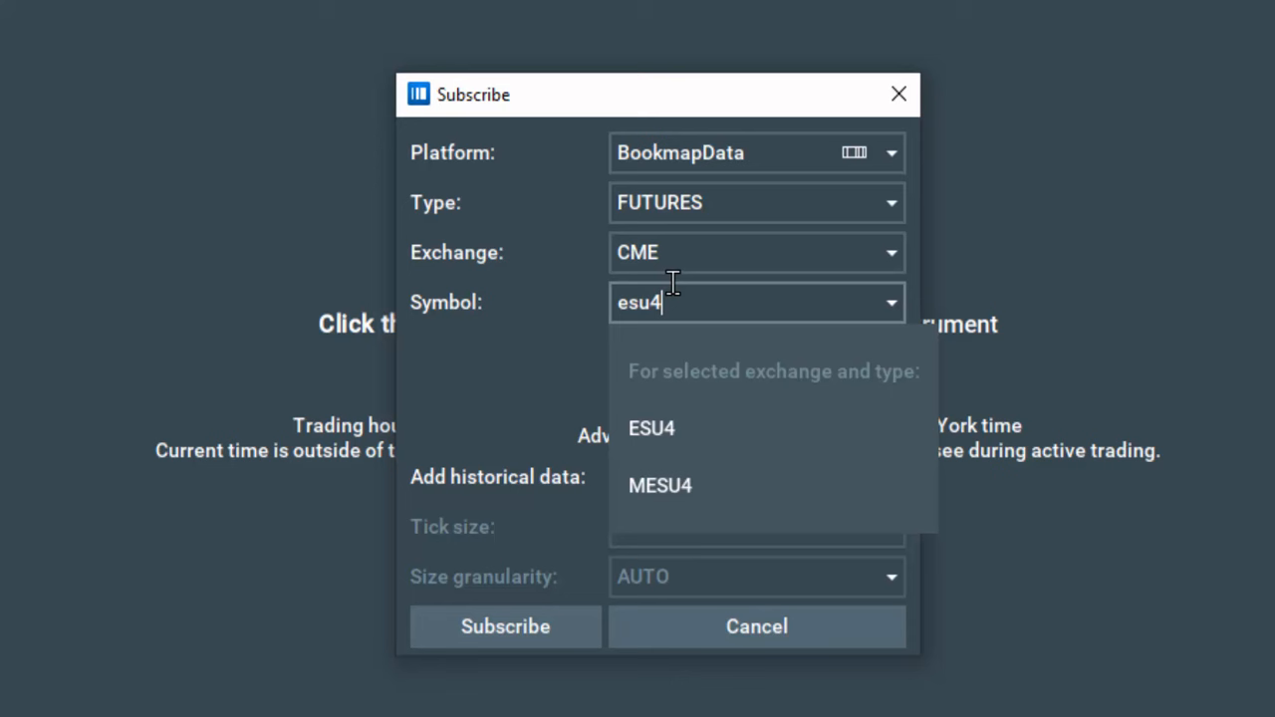
pyautogui.click(651, 429)
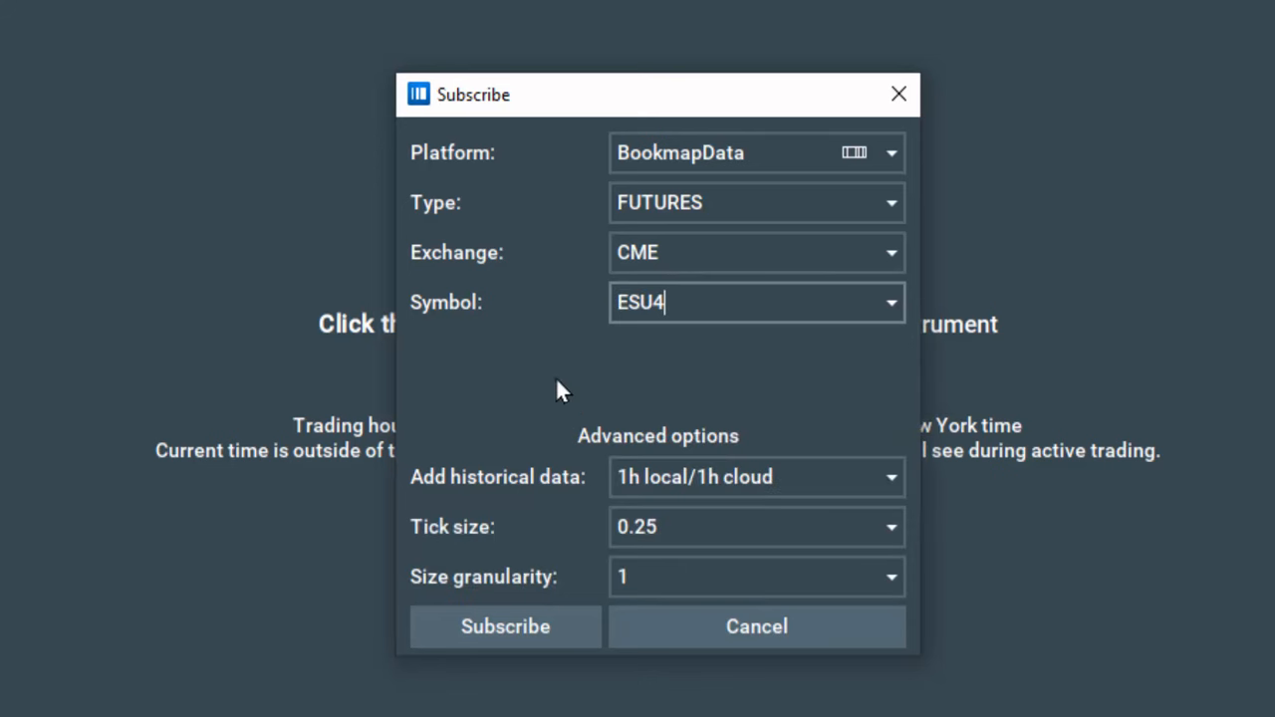
pyautogui.moveTo(613, 348)
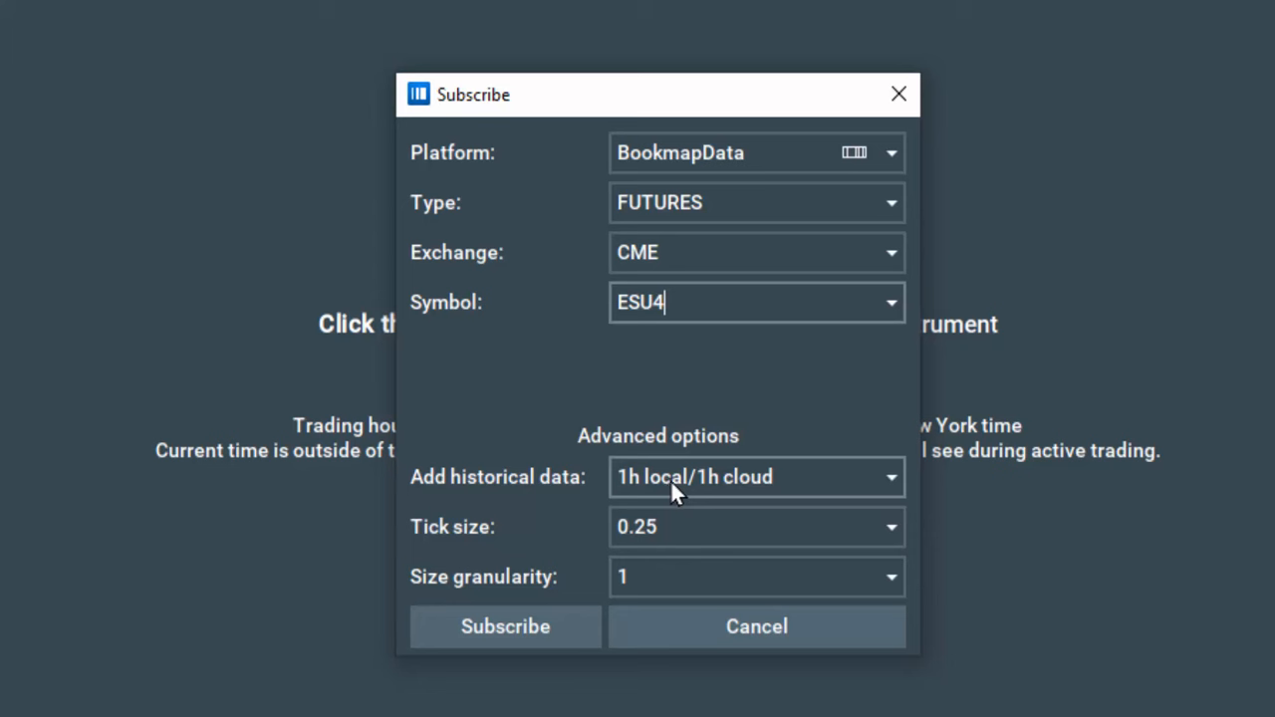
pyautogui.moveTo(656, 578)
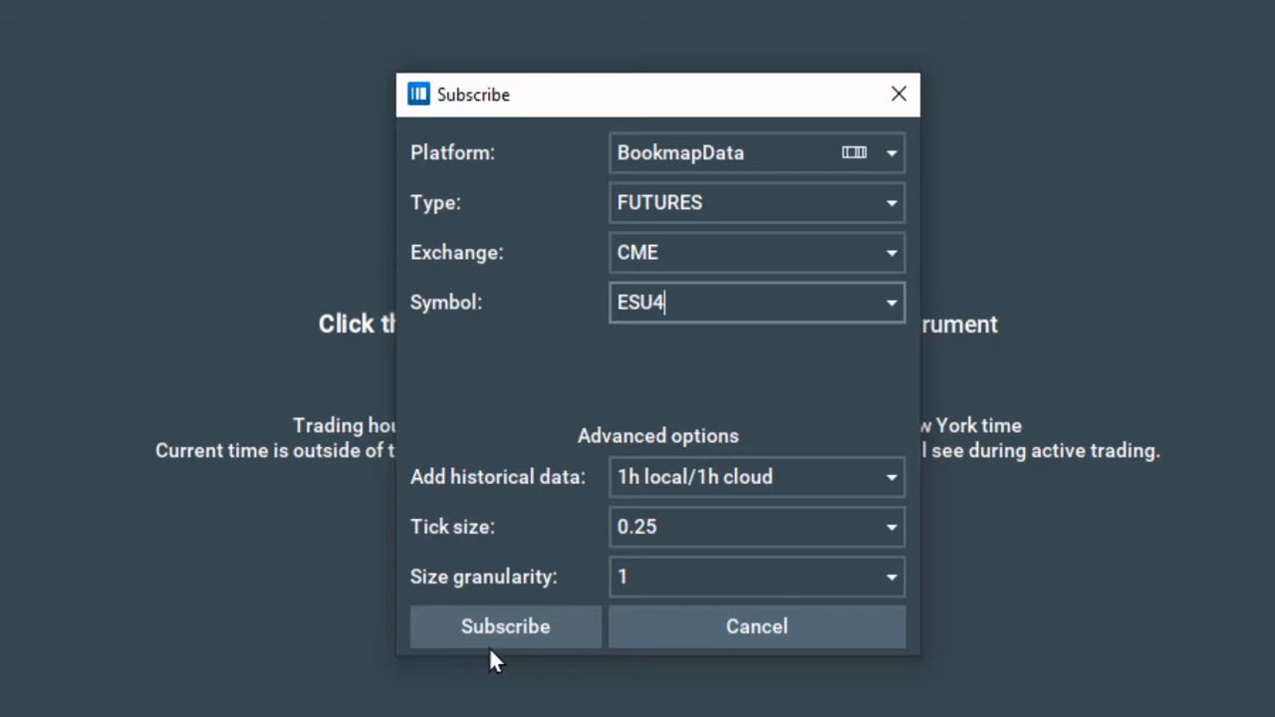
pyautogui.click(504, 626)
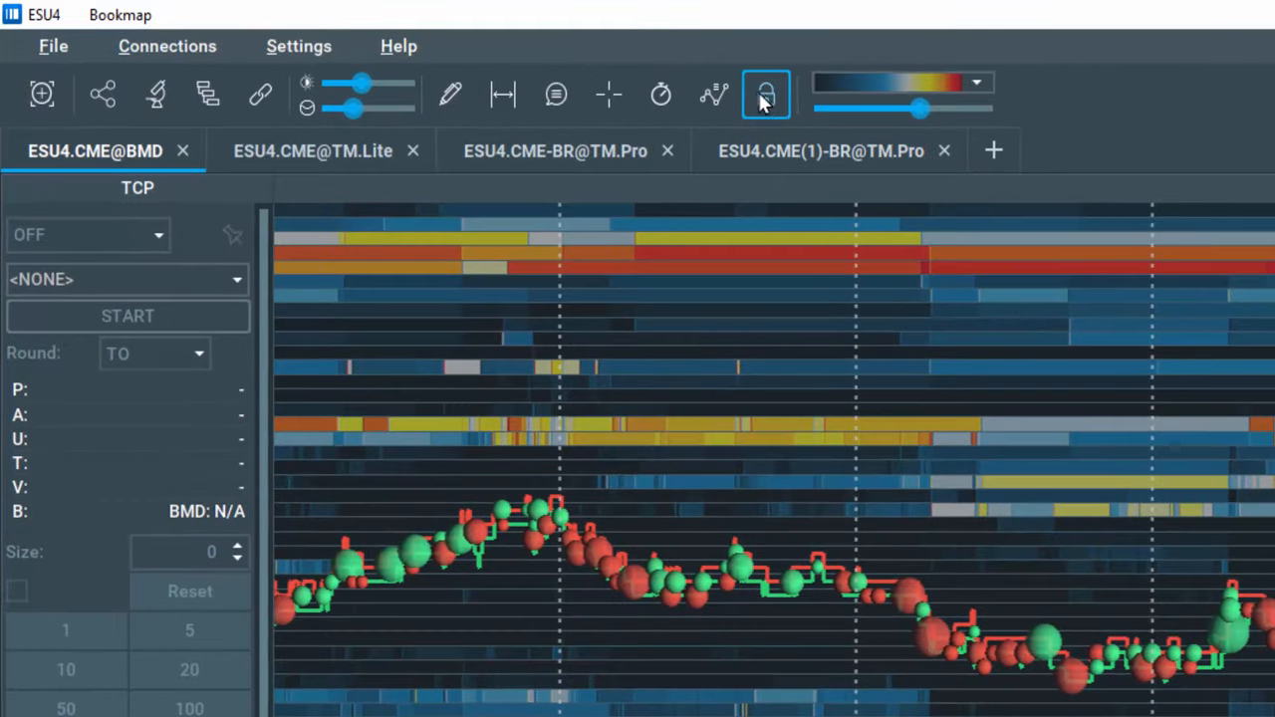
# Step: Turn on cross-trading so the ESU4 chart trades through ESU4:Demo@SIM
pyautogui.click(765, 93)
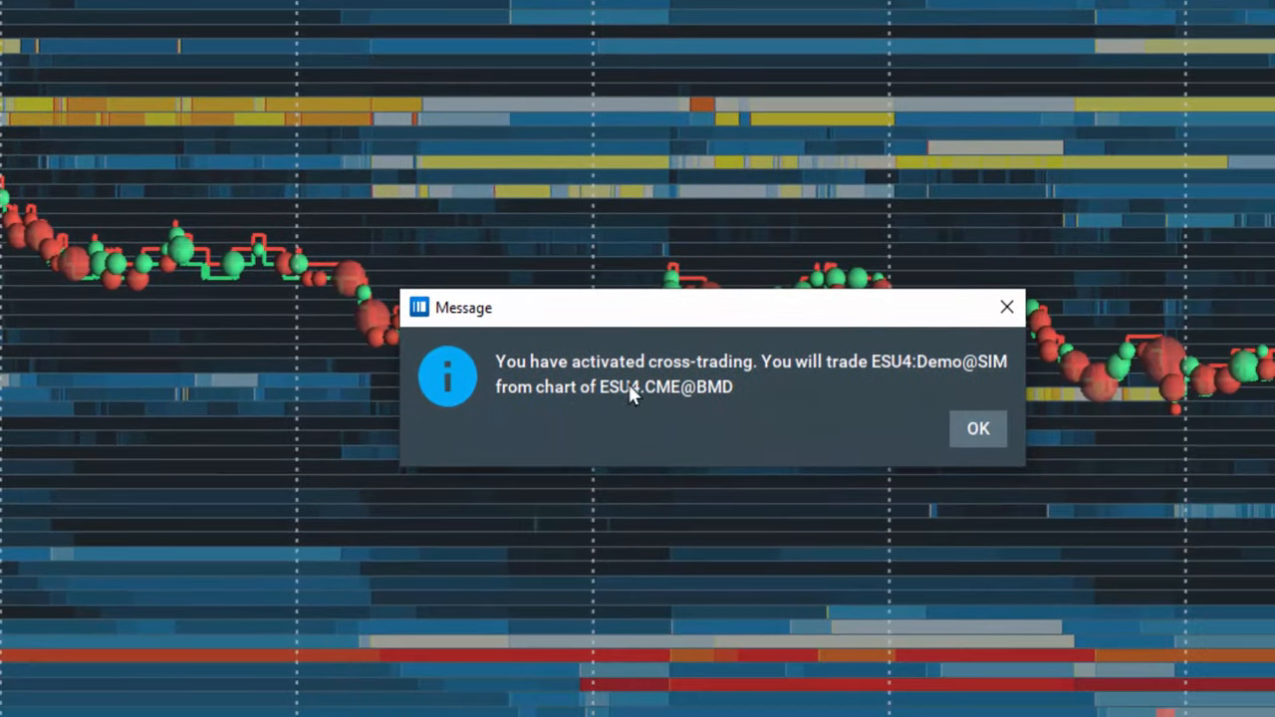
pyautogui.moveTo(757, 406)
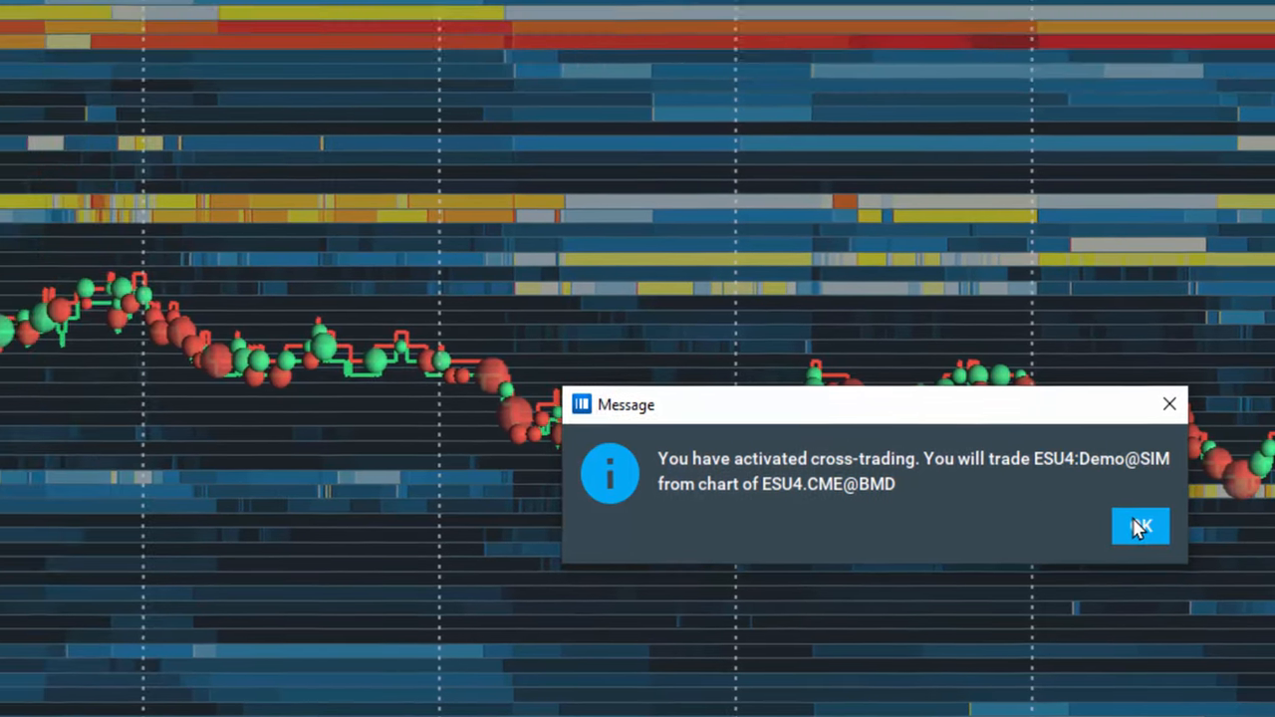
# Step: Confirm cross-trading, trade from both chart and DOM with size 1, and open help
pyautogui.click(1140, 526)
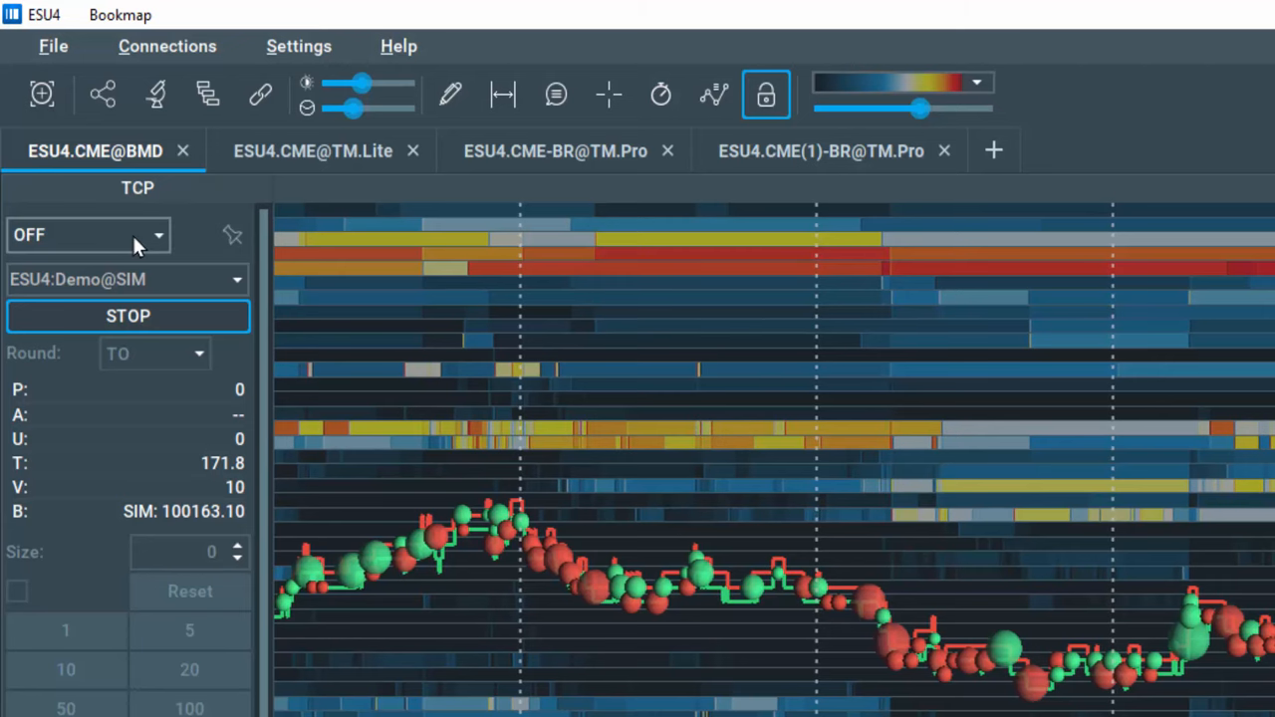
pyautogui.click(85, 235)
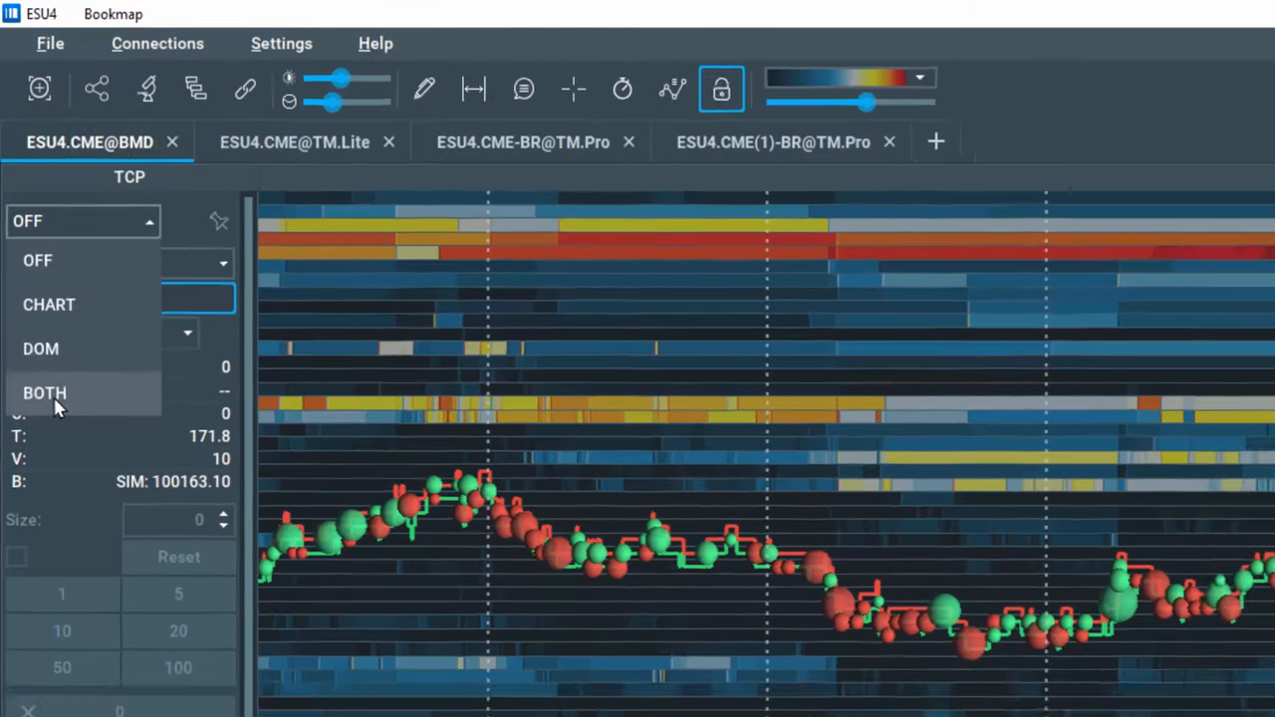
pyautogui.click(44, 392)
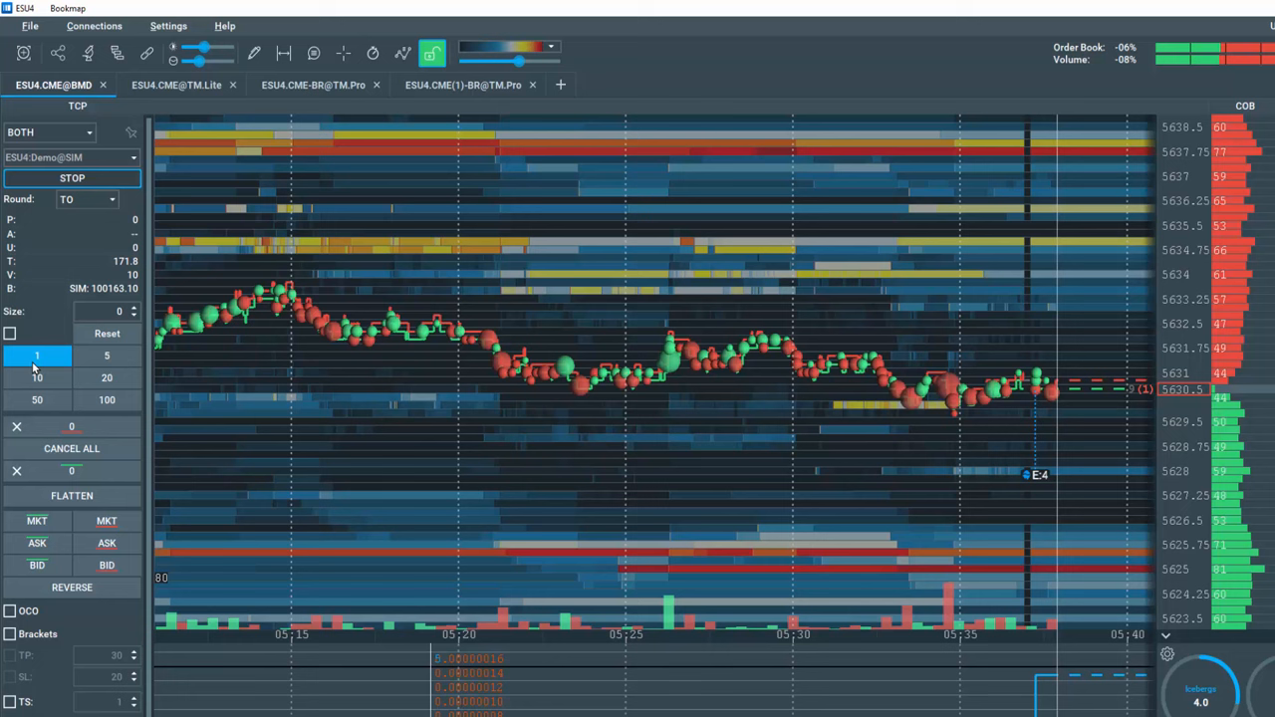
pyautogui.click(10, 633)
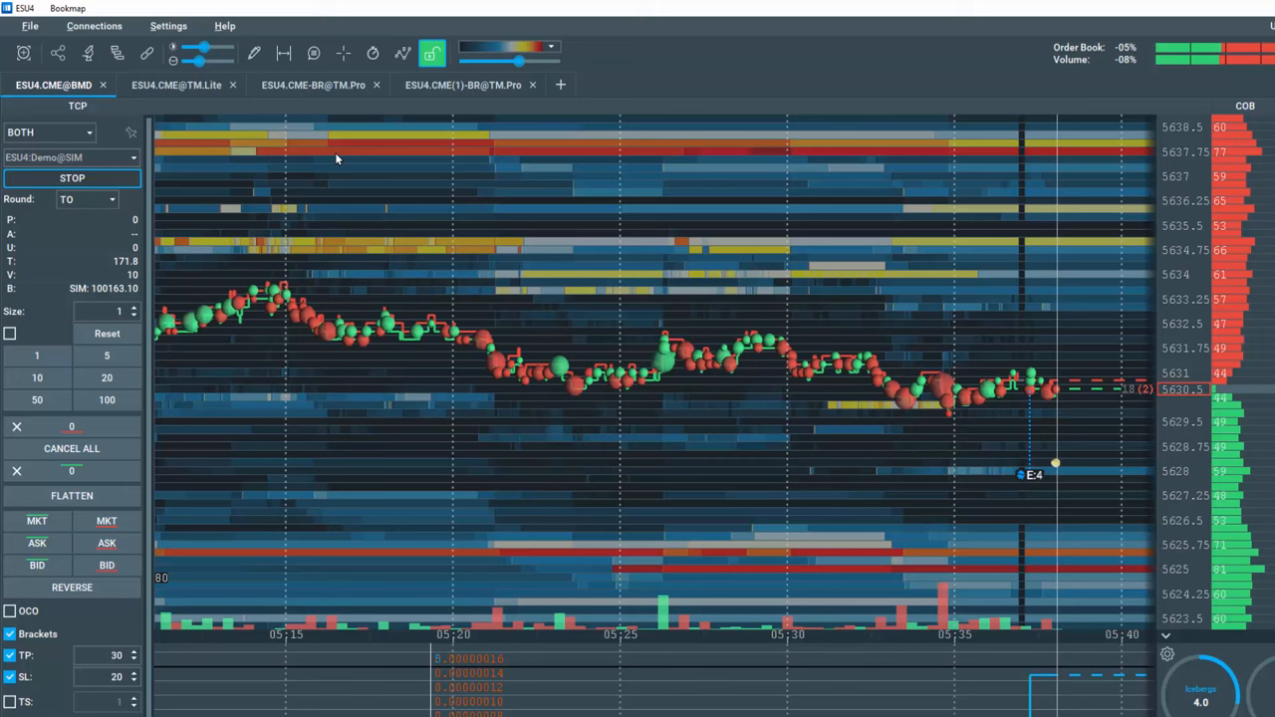
pyautogui.click(224, 25)
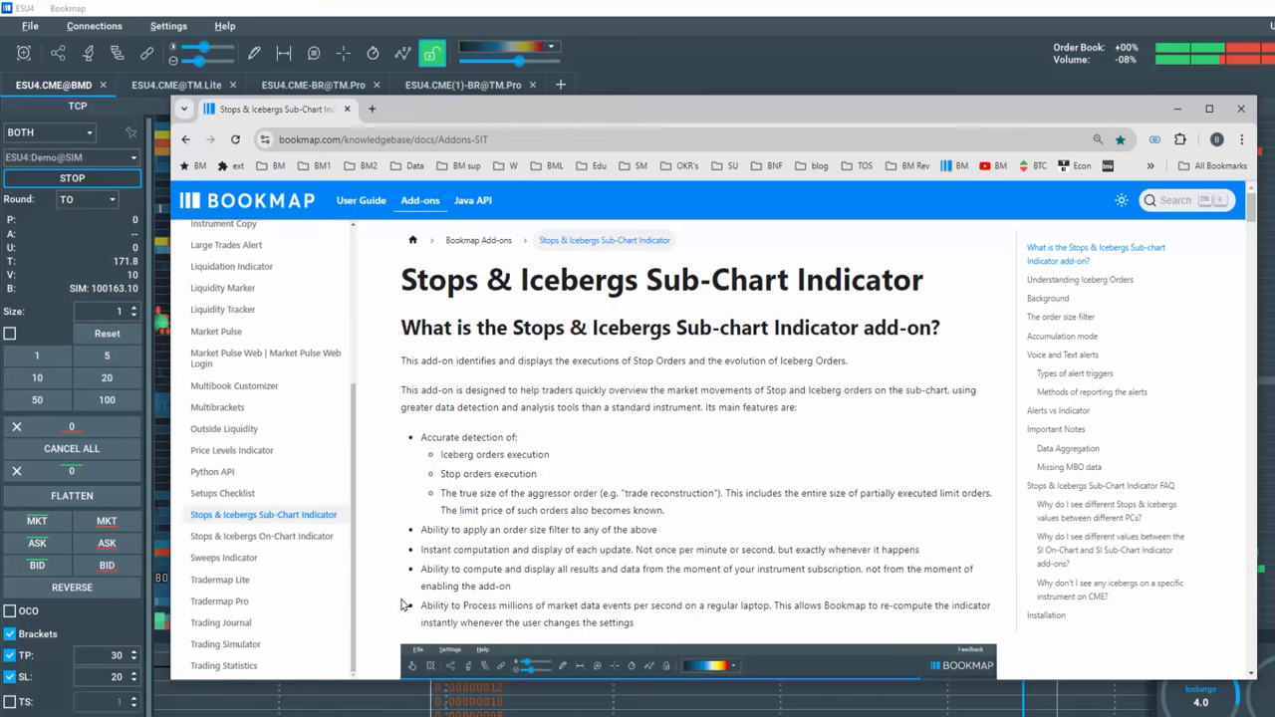
# Step: Read through the Trading Simulator user guide in the Bookmap knowledge base
pyautogui.click(224, 644)
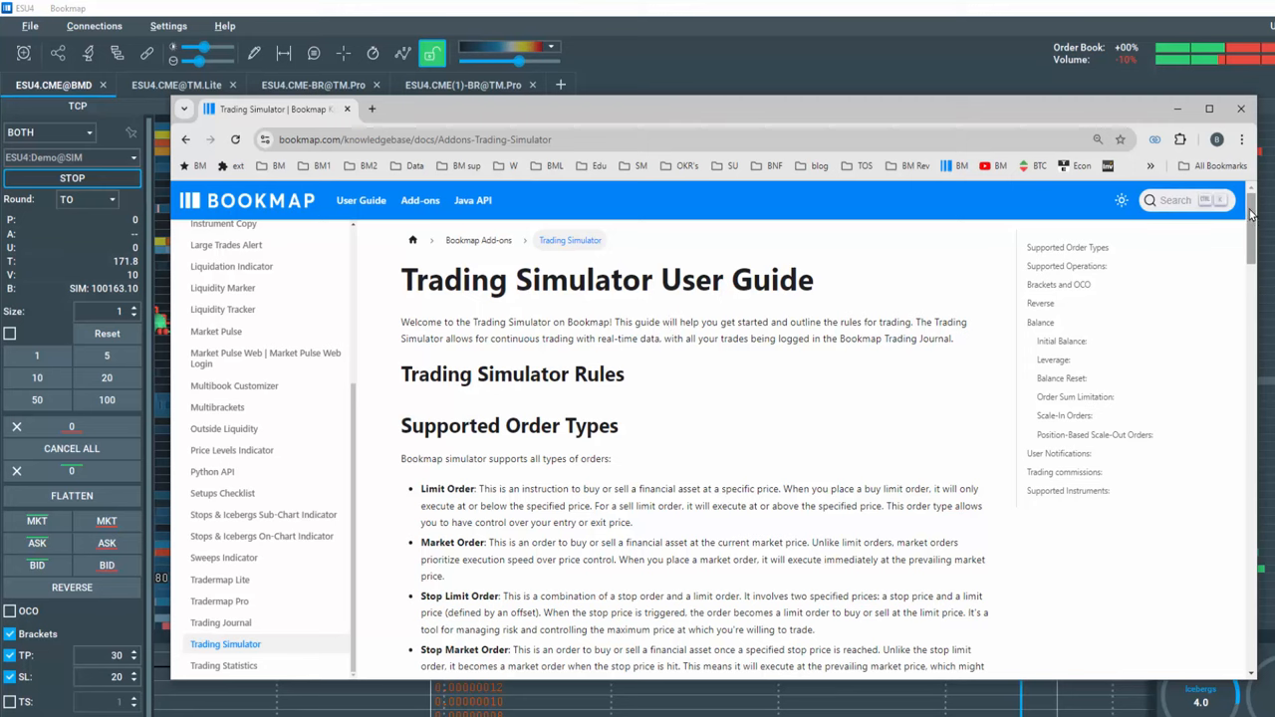
pyautogui.scroll(-3)
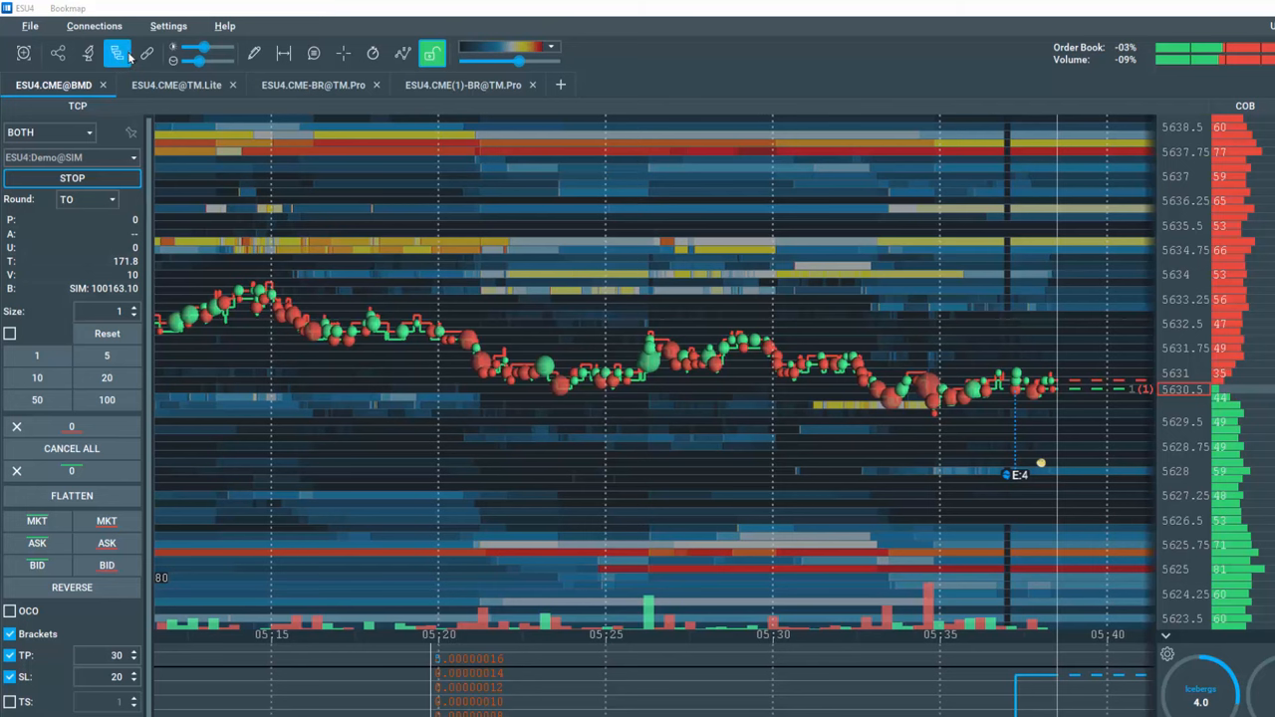
# Step: Open the synchronised Web Trading Journal from the Trading Statistics add-on settings
pyautogui.click(117, 53)
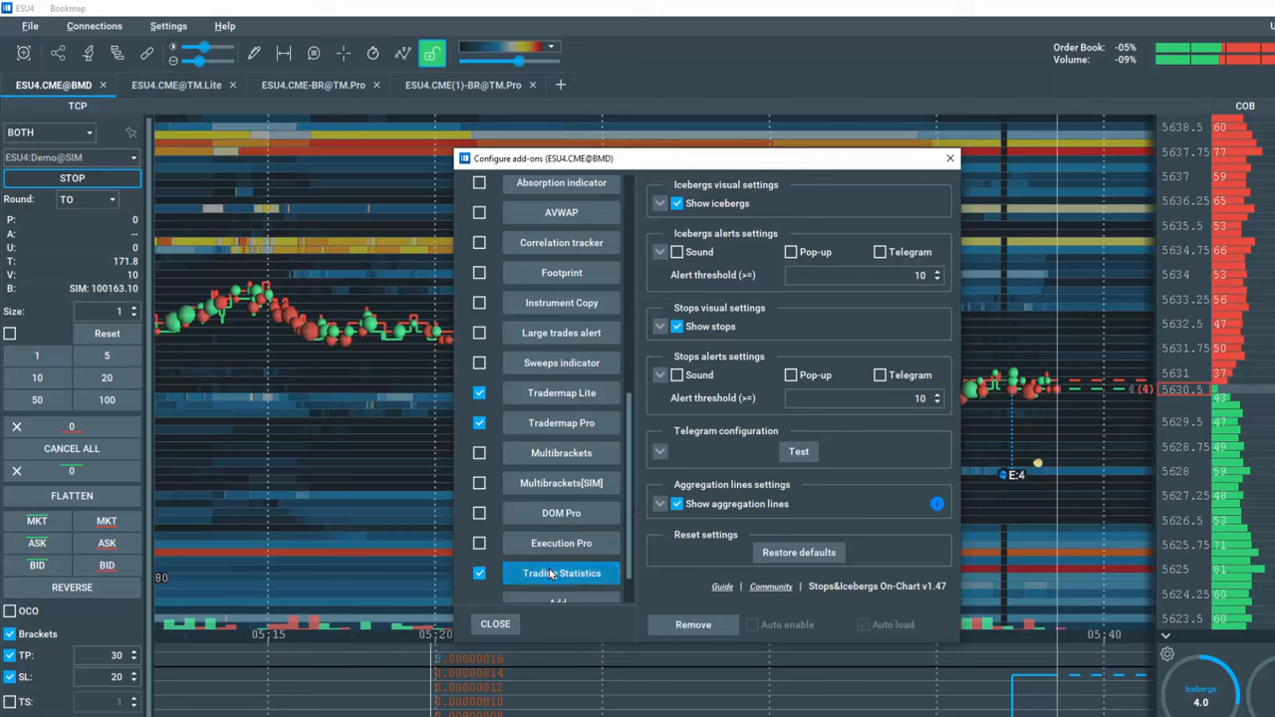
pyautogui.click(560, 572)
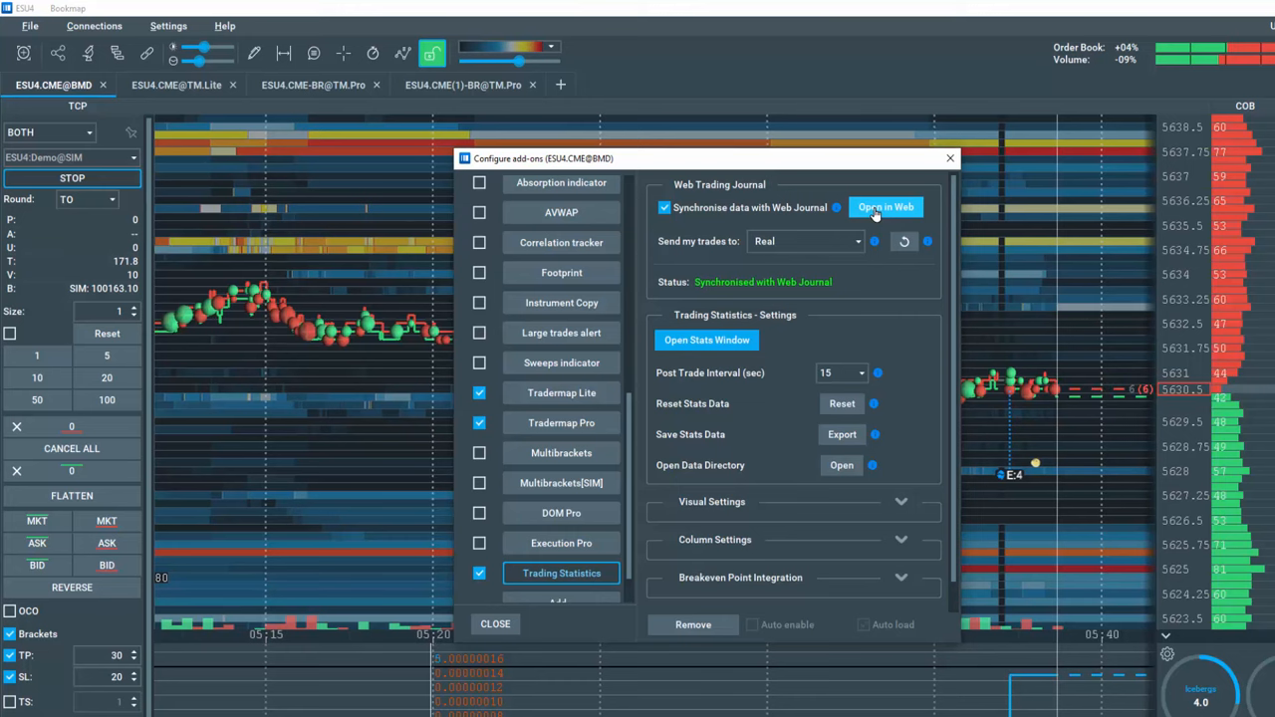
pyautogui.click(884, 207)
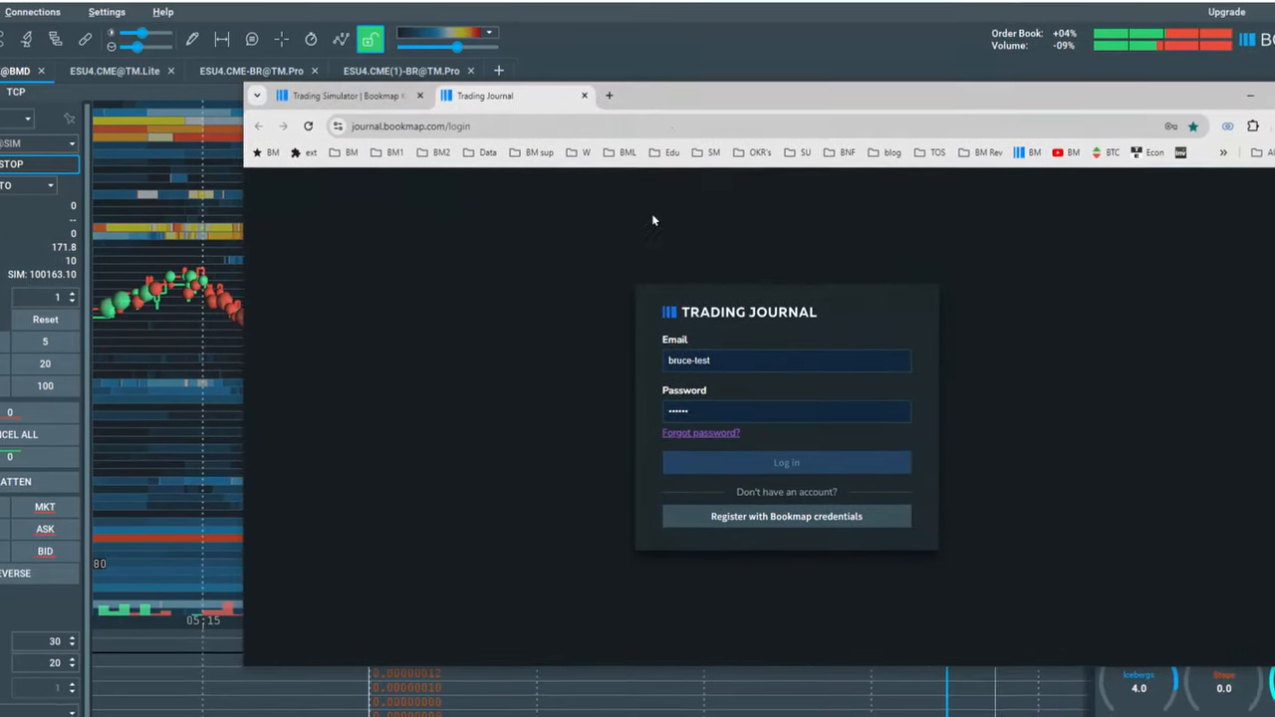
# Step: Log in to the Trading Journal dashboard and expand the All journals dropdown
pyautogui.click(785, 462)
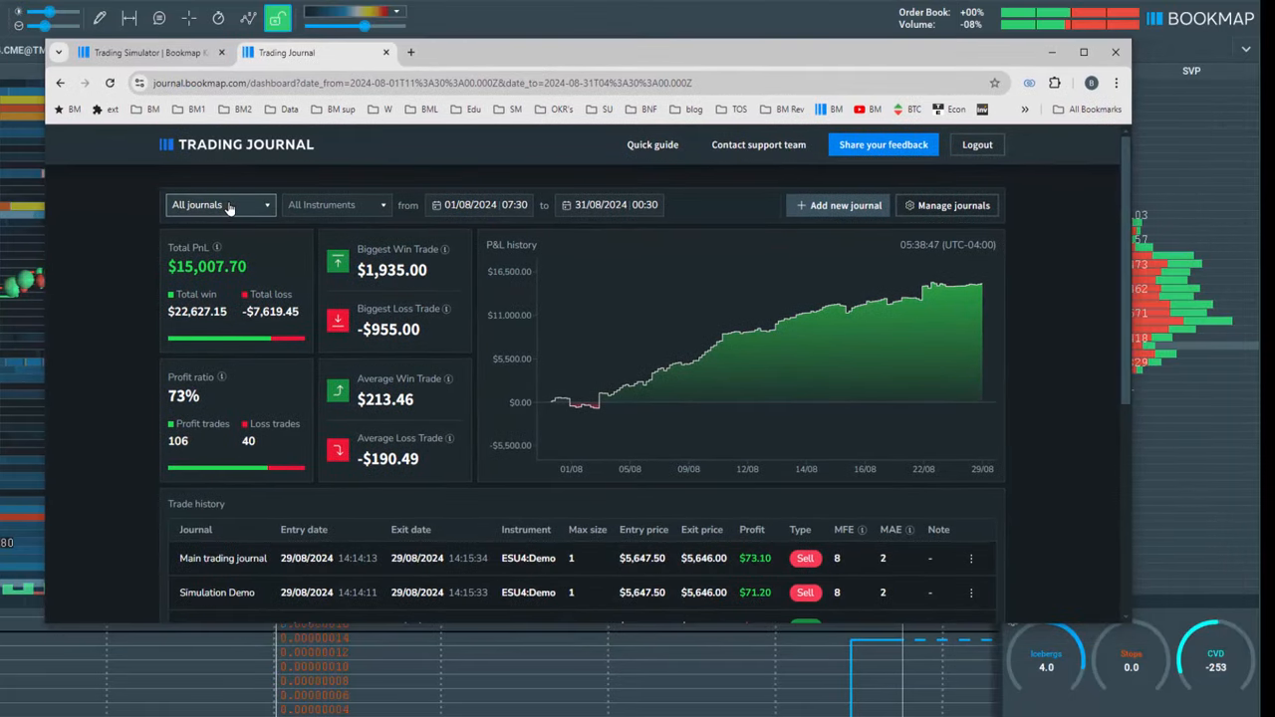
pyautogui.click(219, 204)
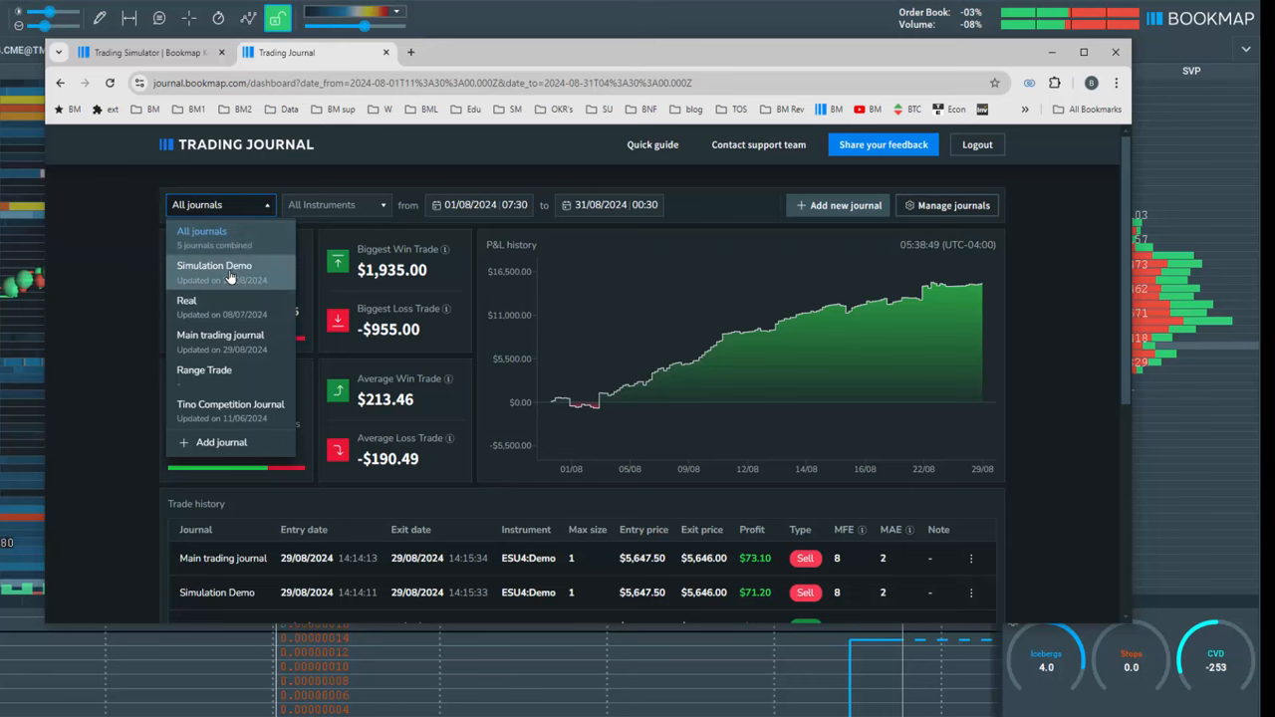
# Step: Filter the journal to Simulation Demo, showing $171.80 P&L across five trades
pyautogui.click(214, 265)
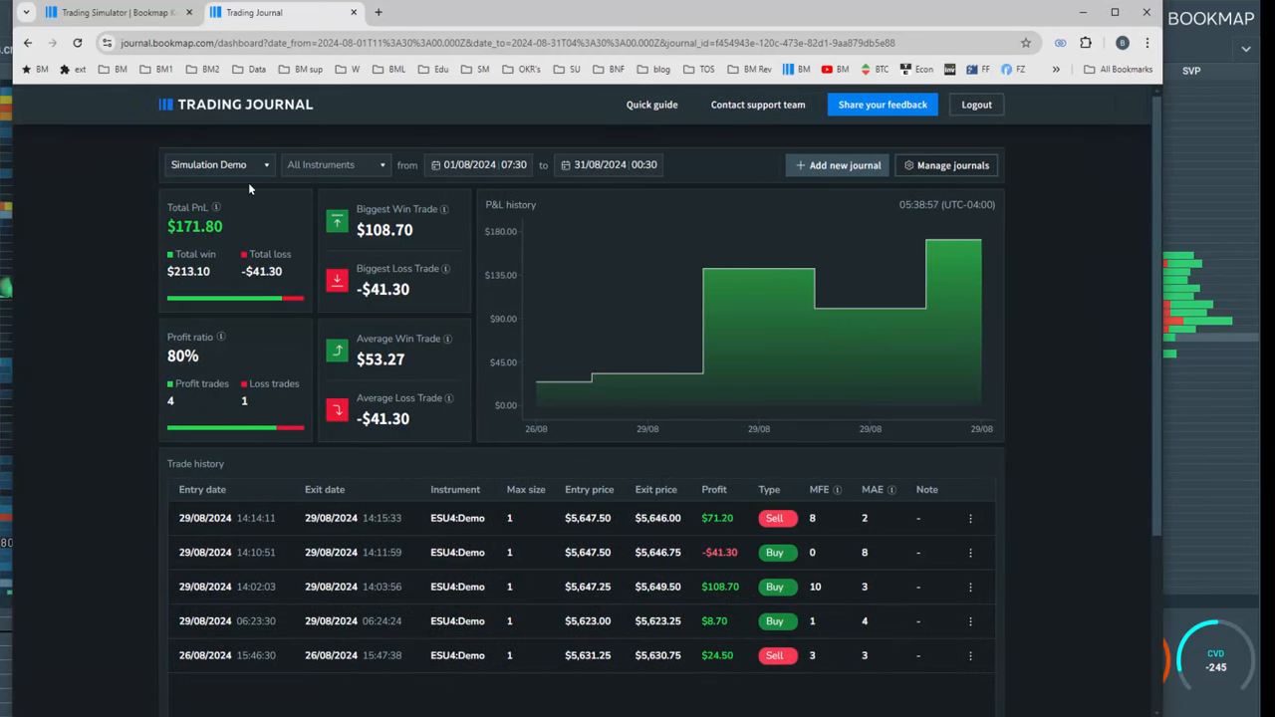
pyautogui.moveTo(322, 185)
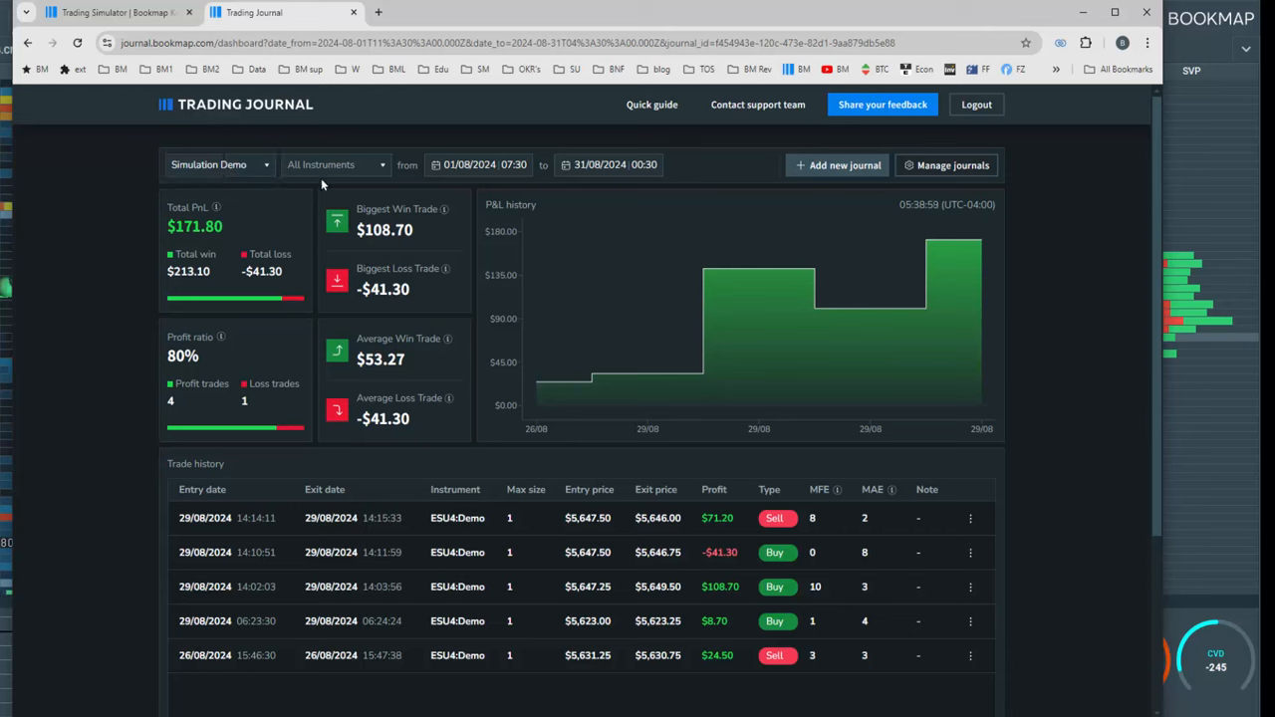
pyautogui.moveTo(286, 200)
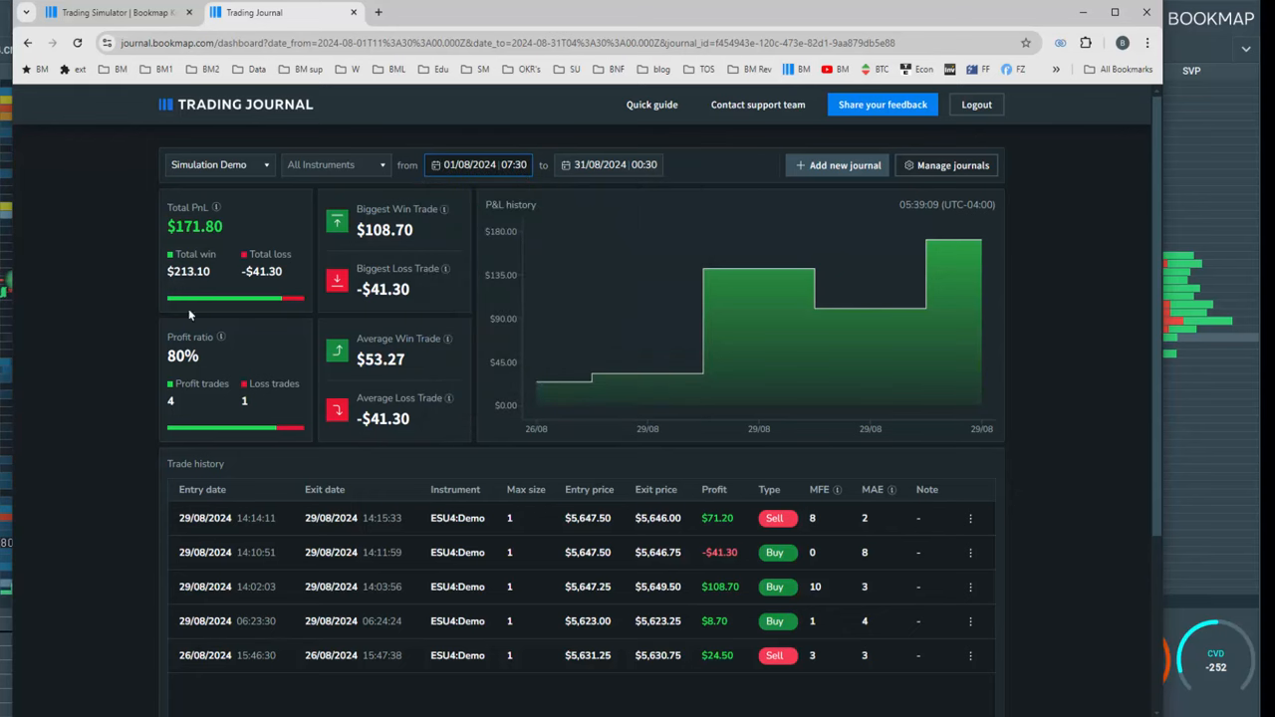
pyautogui.moveTo(603, 522)
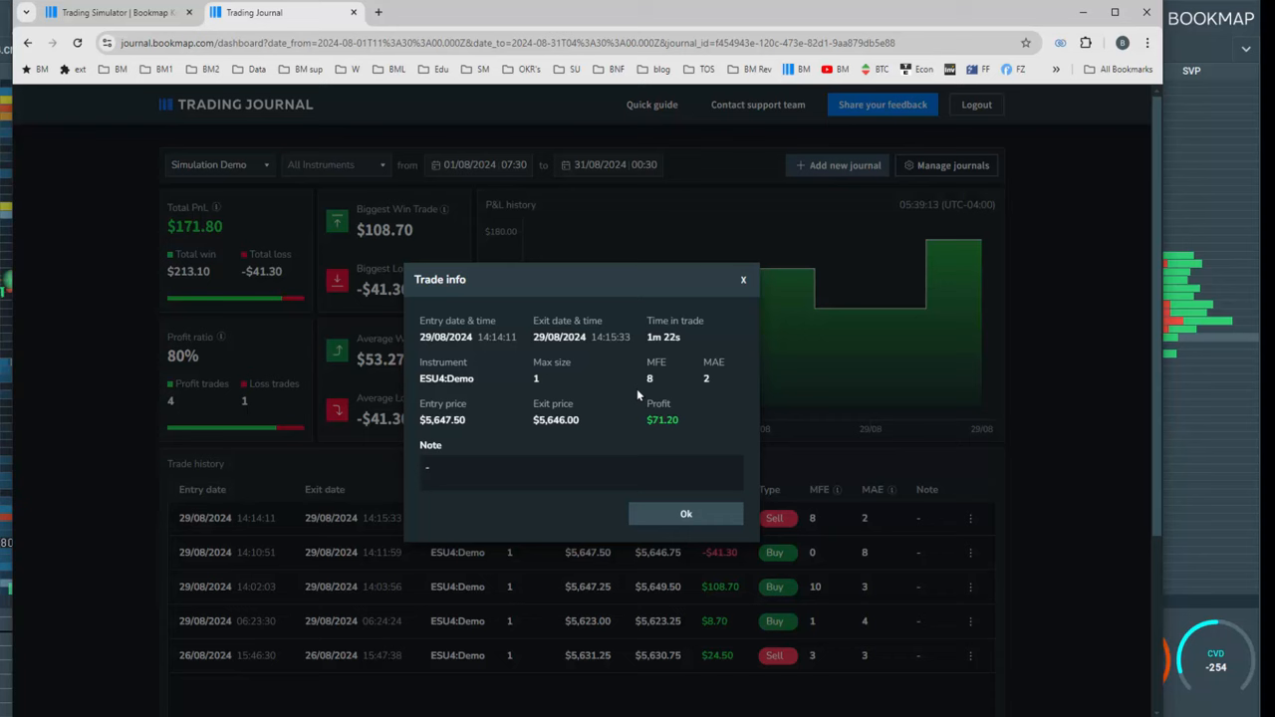
pyautogui.moveTo(685, 513)
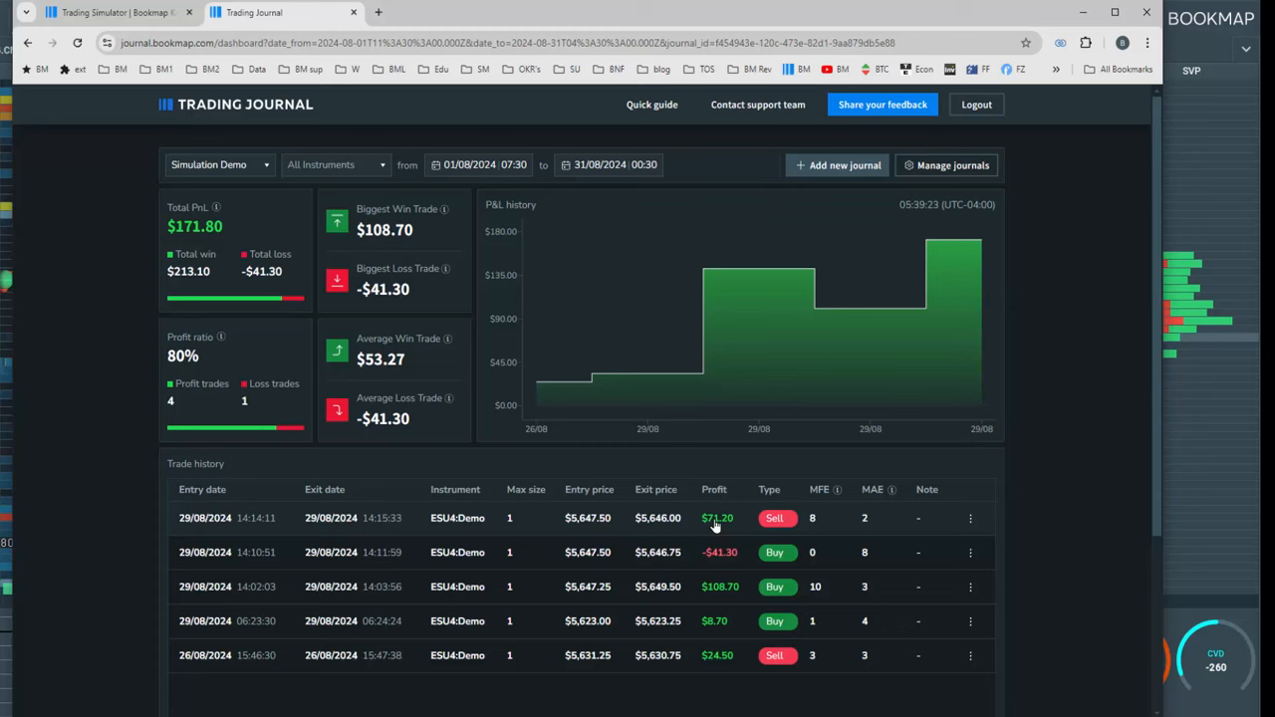
pyautogui.moveTo(732, 525)
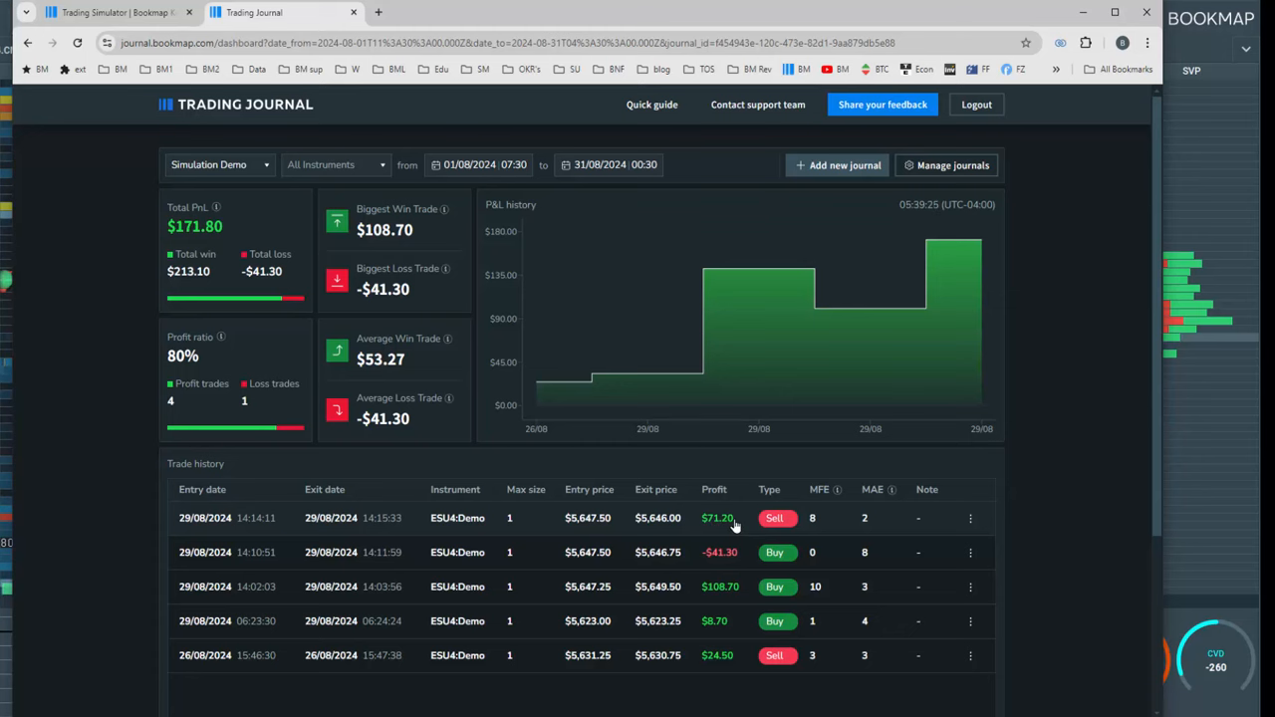